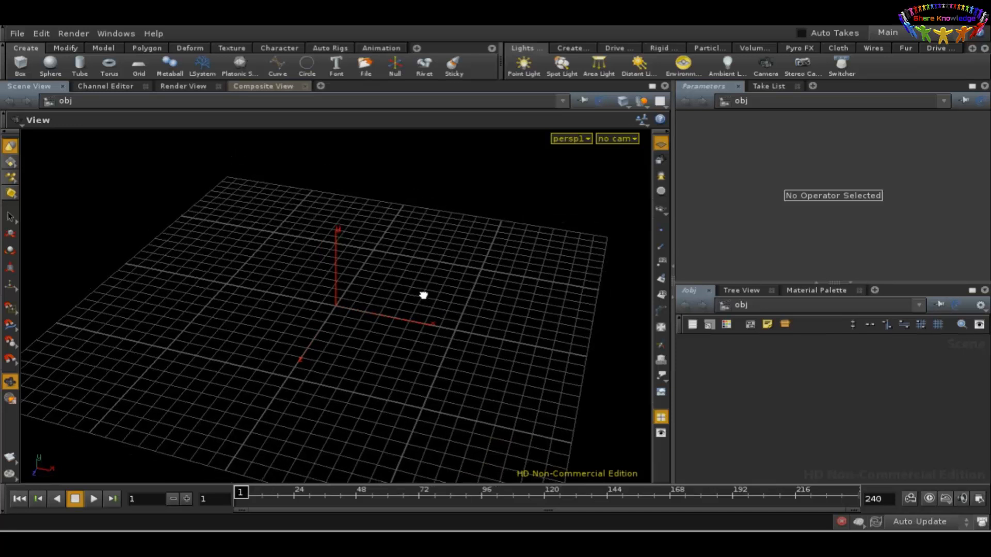
mouse_move(364, 278)
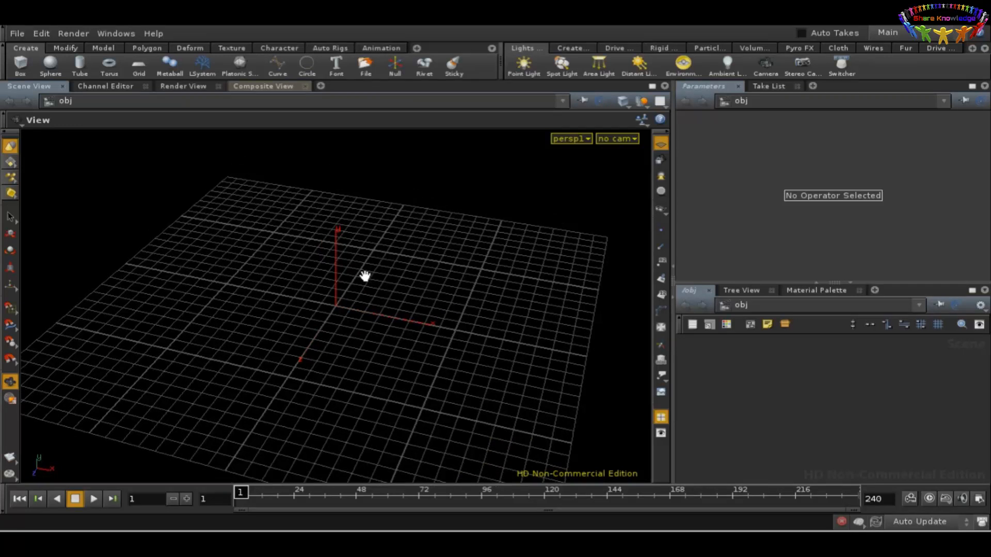
mouse_move(423, 322)
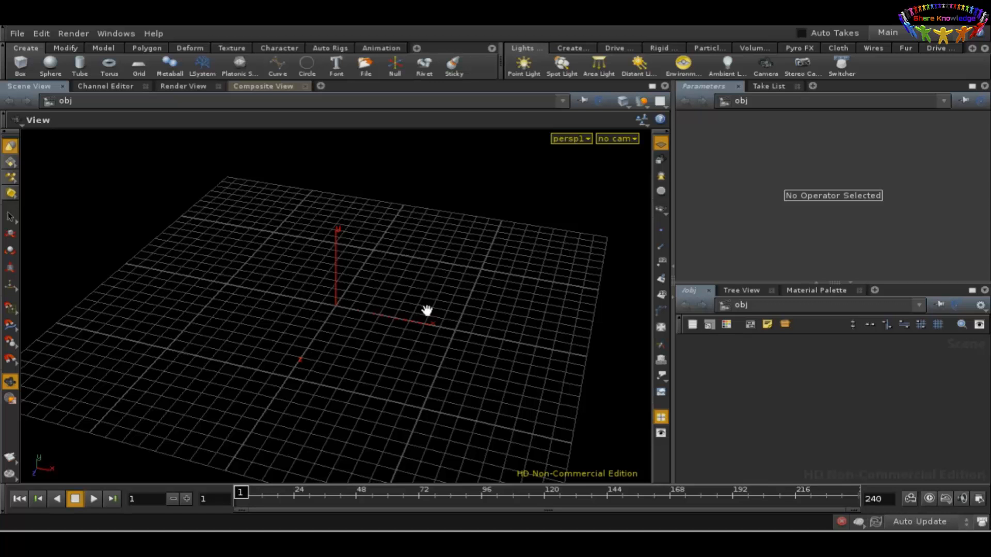
mouse_move(402, 307)
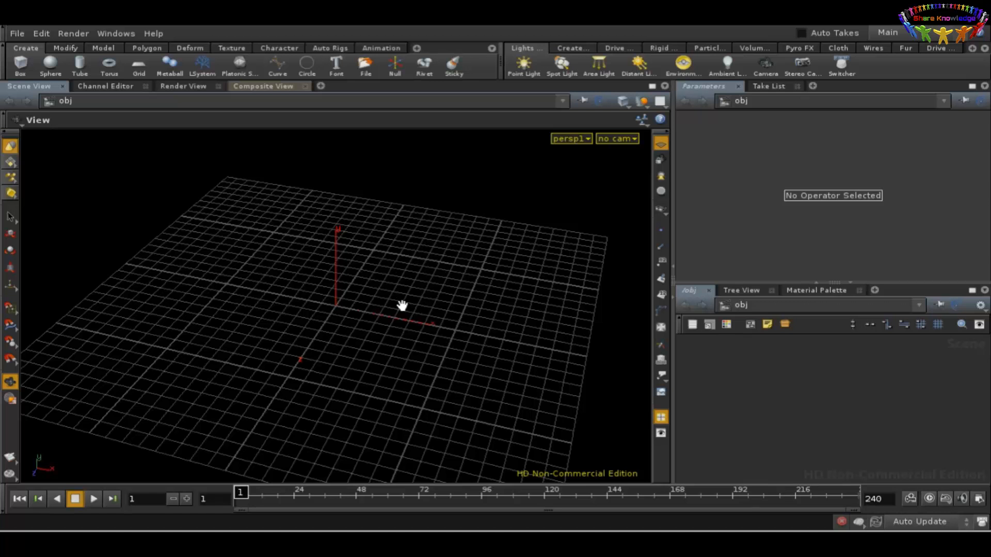
mouse_move(470, 337)
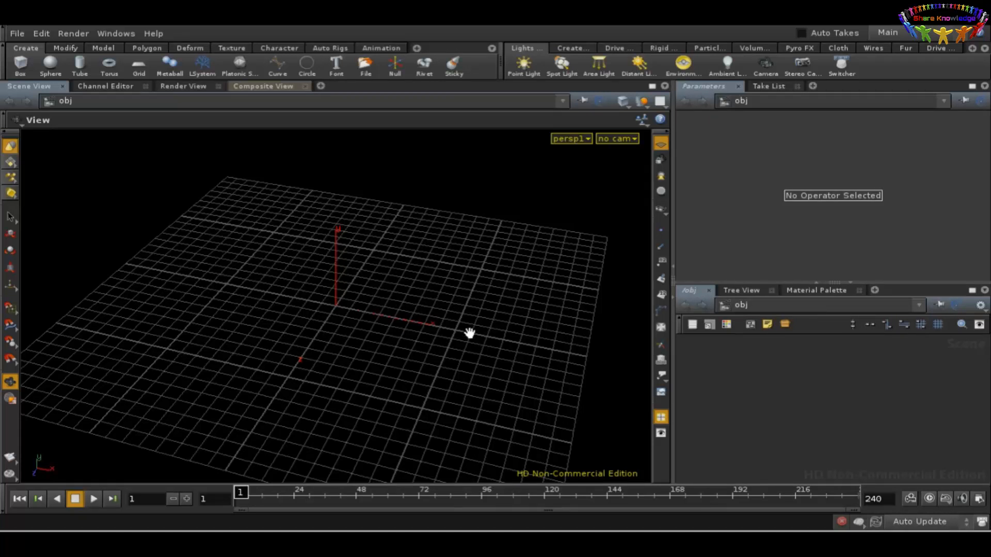
mouse_move(211, 49)
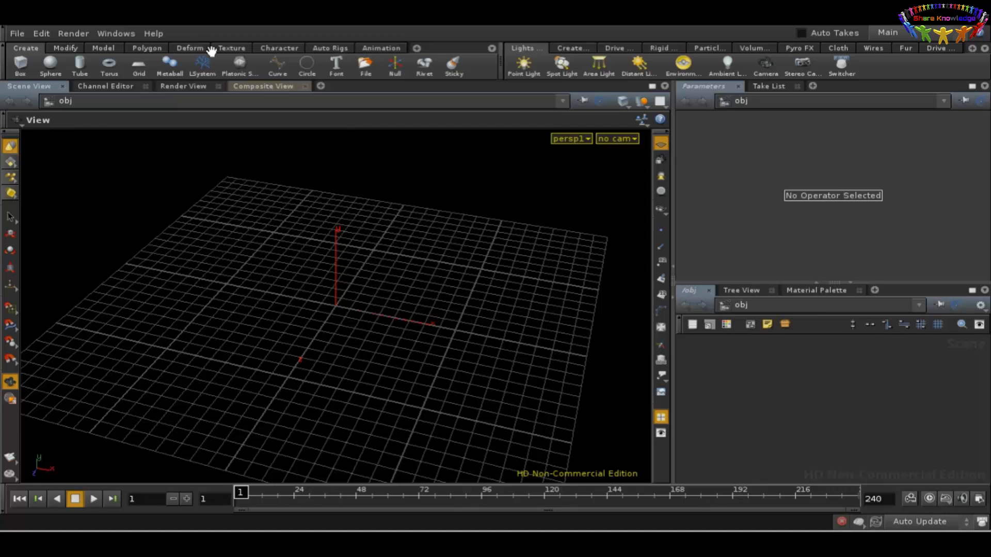
Step: Pick the Box tool from the Create shelf, ready for placement in the viewport
click(153, 33)
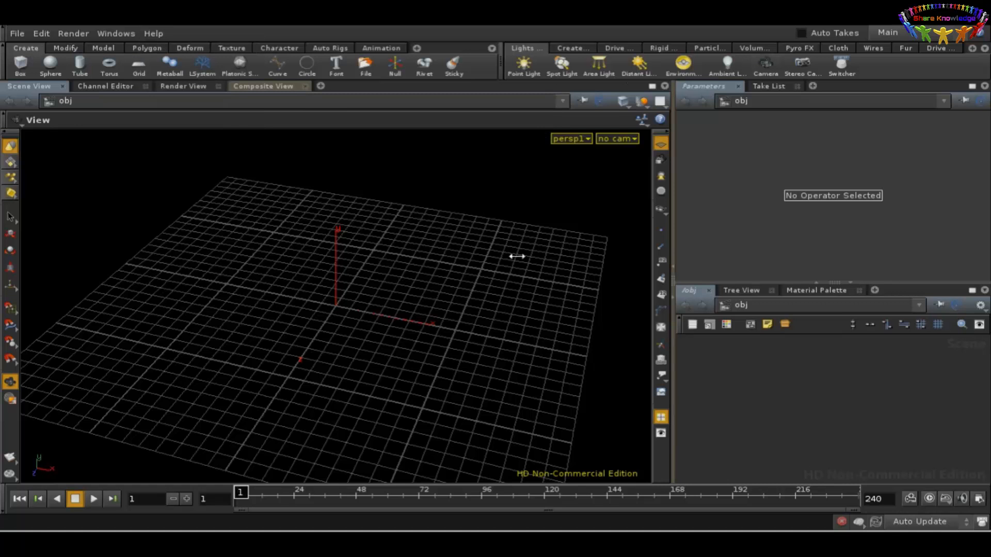
mouse_move(382, 262)
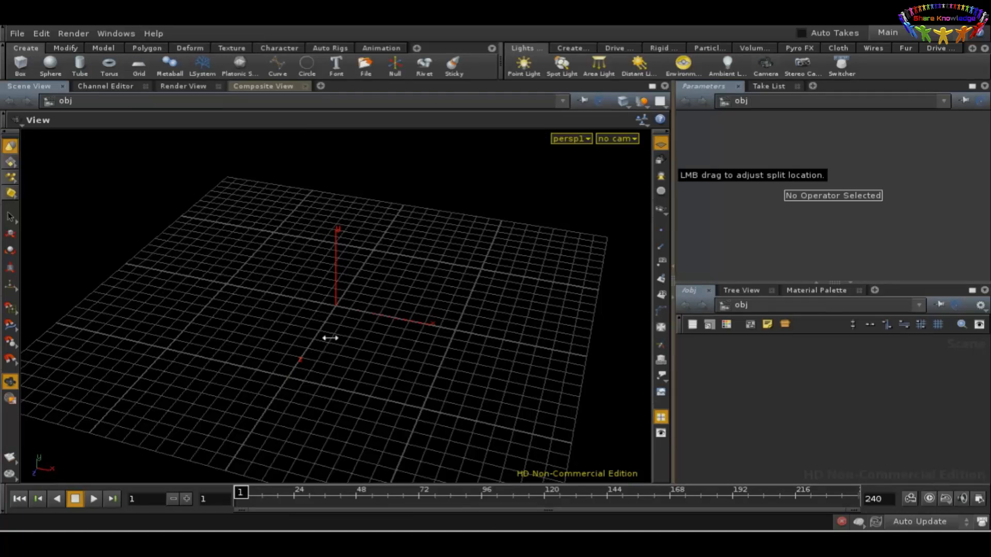
mouse_move(342, 338)
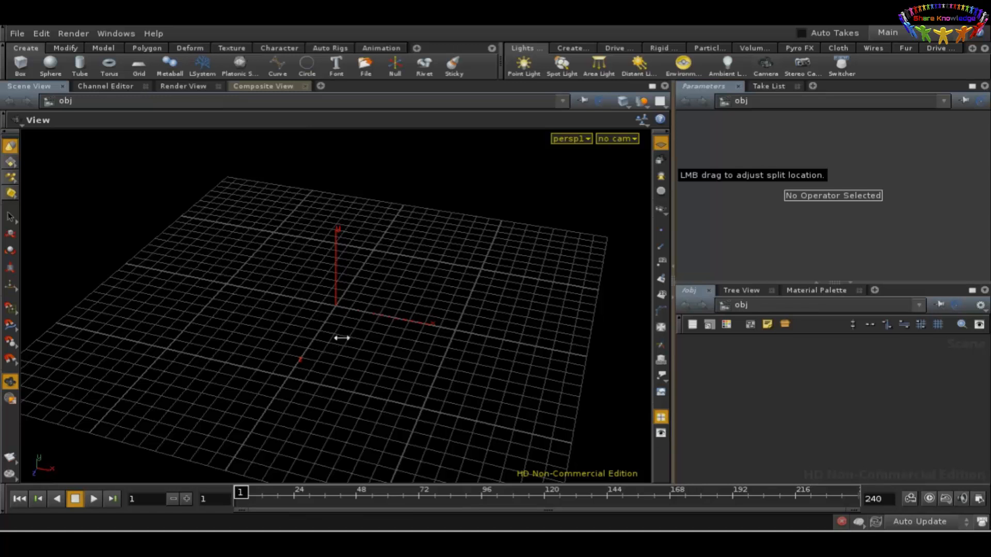
mouse_move(824, 528)
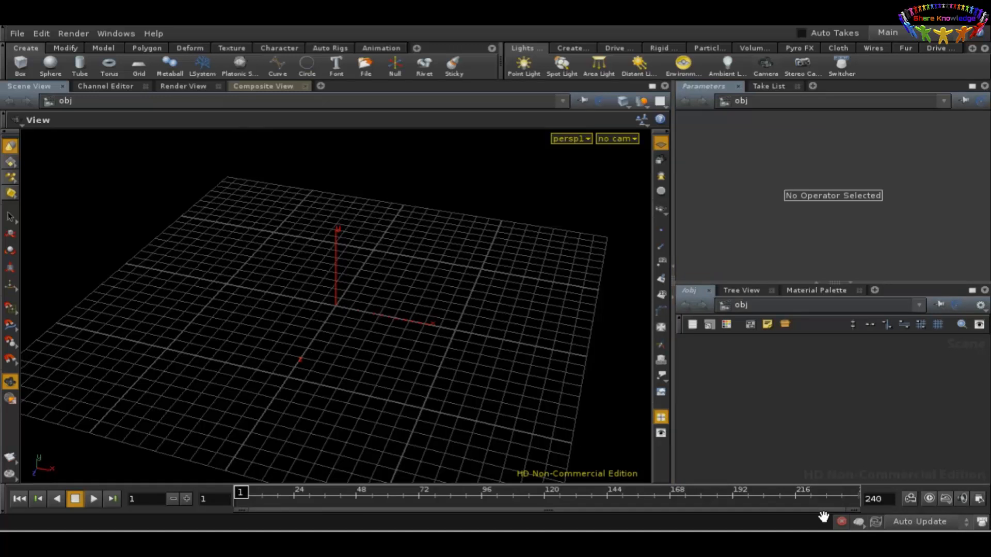
mouse_move(492, 321)
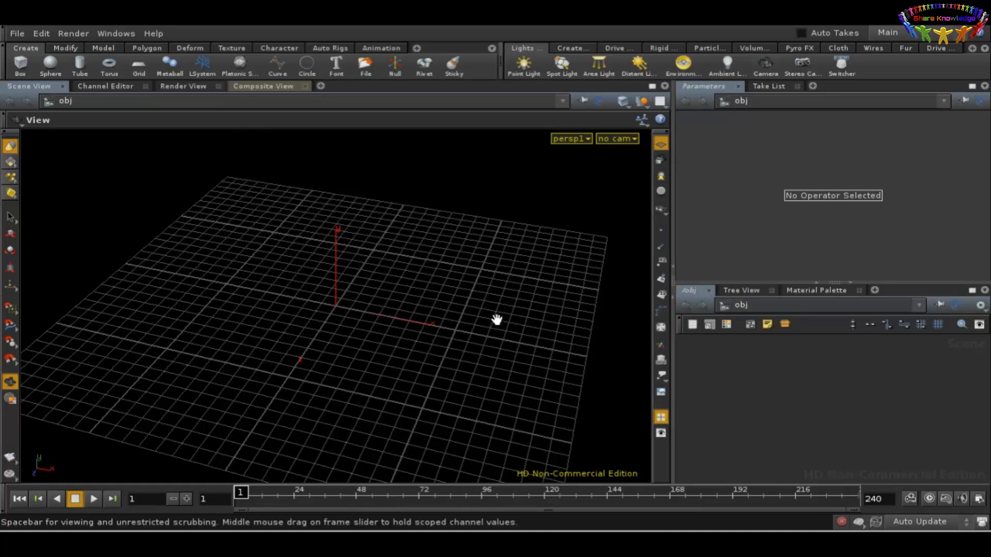
mouse_move(332, 236)
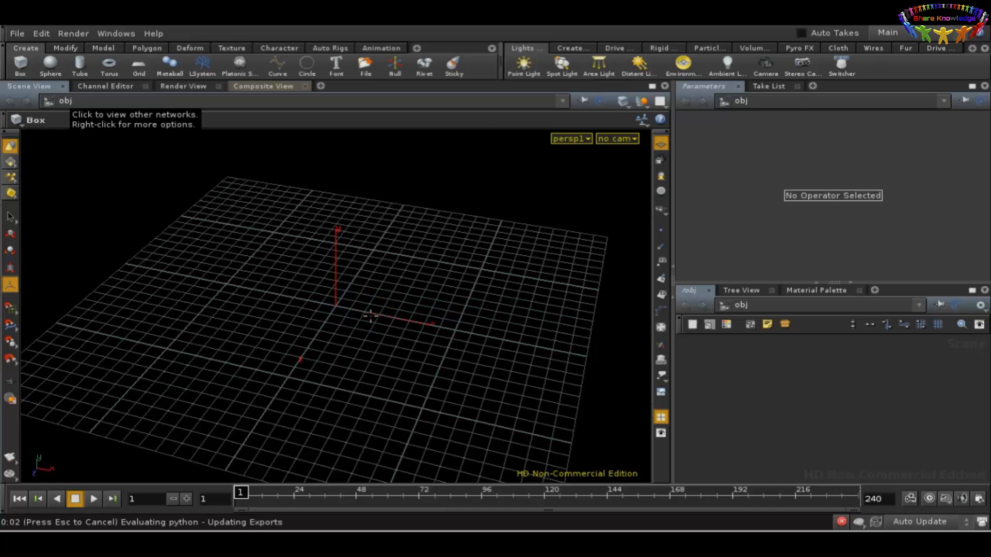
Step: Place a 12.0366 × 1 × 12.0366 box slab at the origin and tilt it about 27° in X
click(22, 64)
text(Trace)
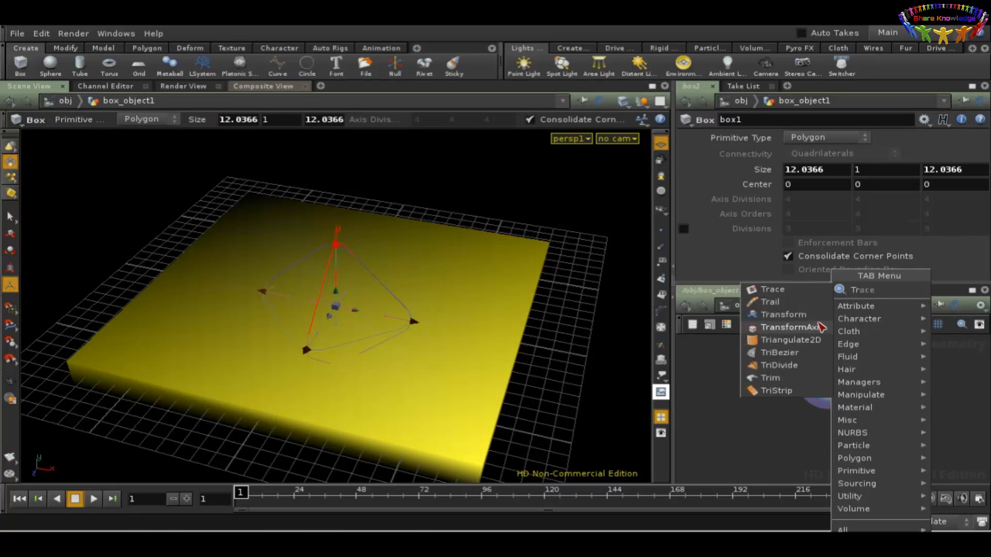
click(782, 315)
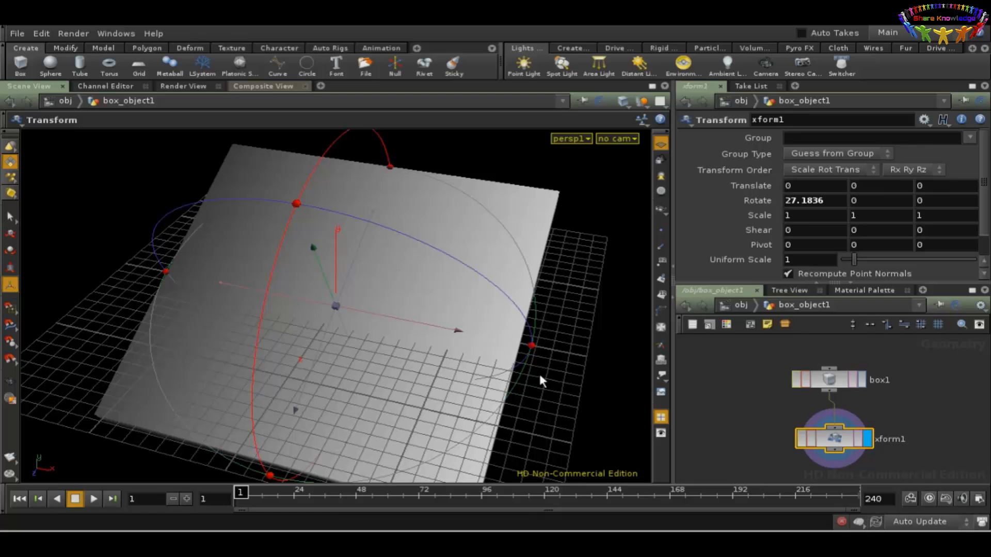
mouse_move(660, 418)
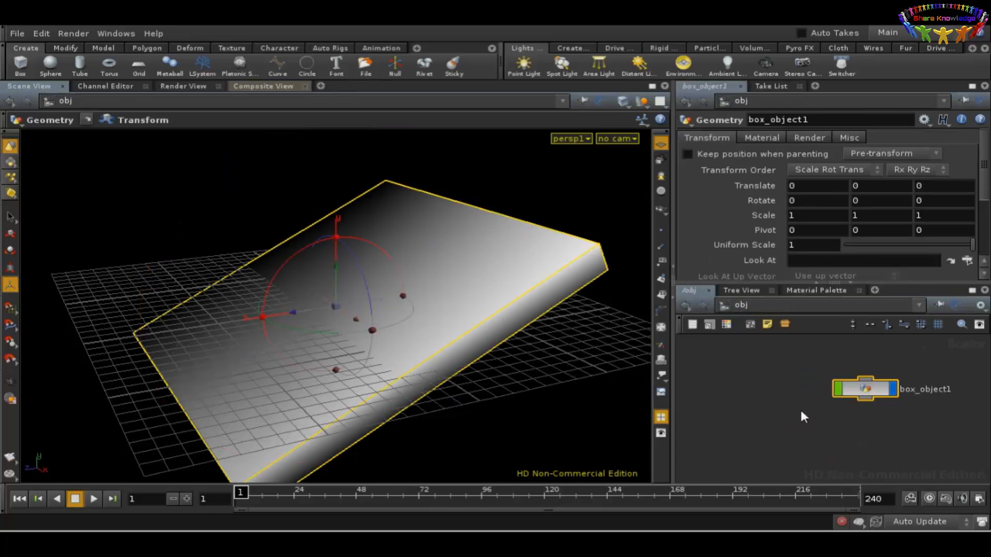
mouse_move(37, 68)
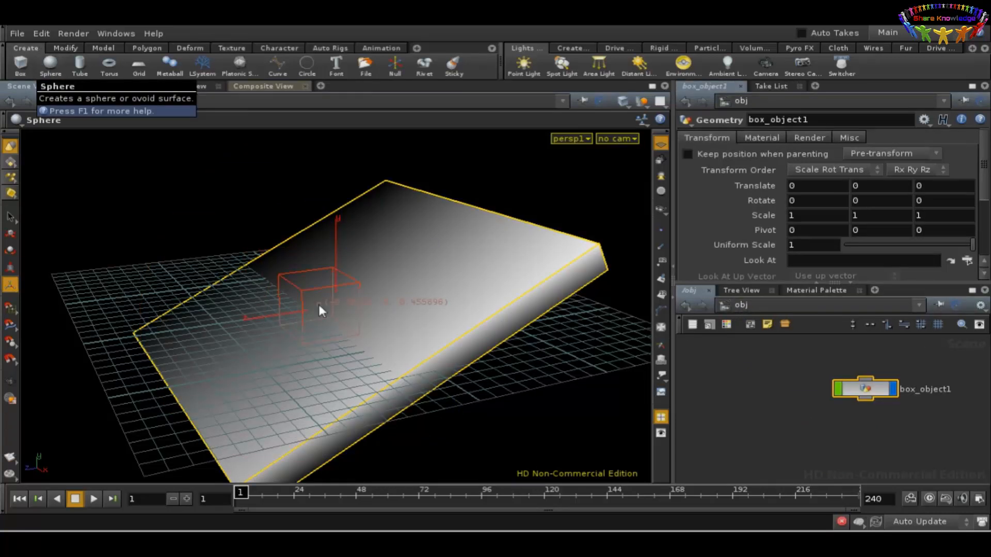
Step: Place a sphere and raise it above the high end of the sloped slab
click(50, 64)
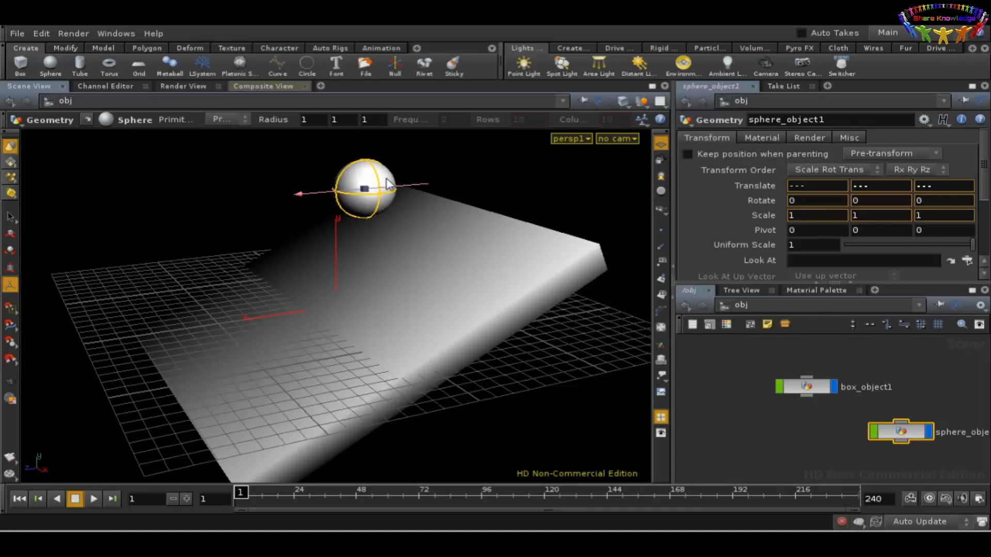
drag(364, 190, 439, 192)
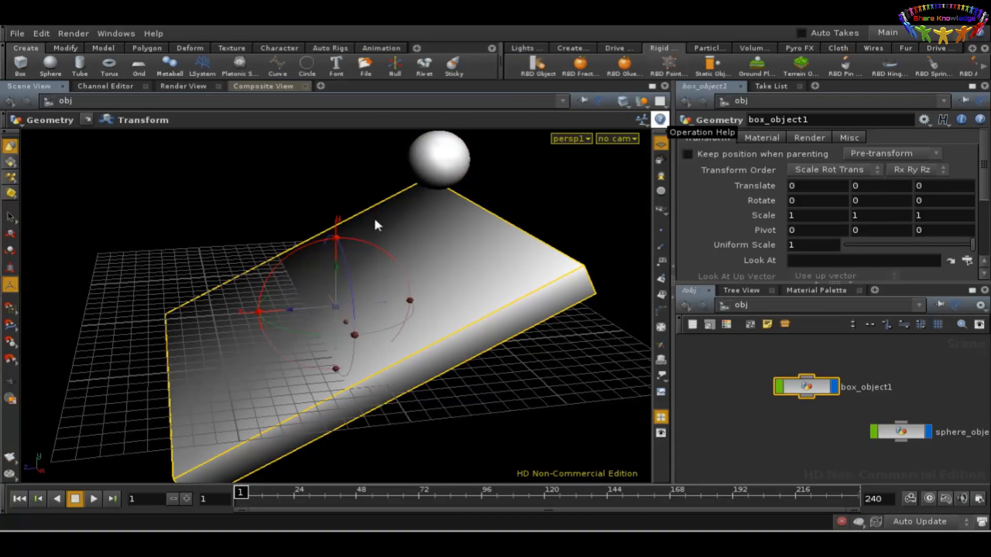
mouse_move(408, 329)
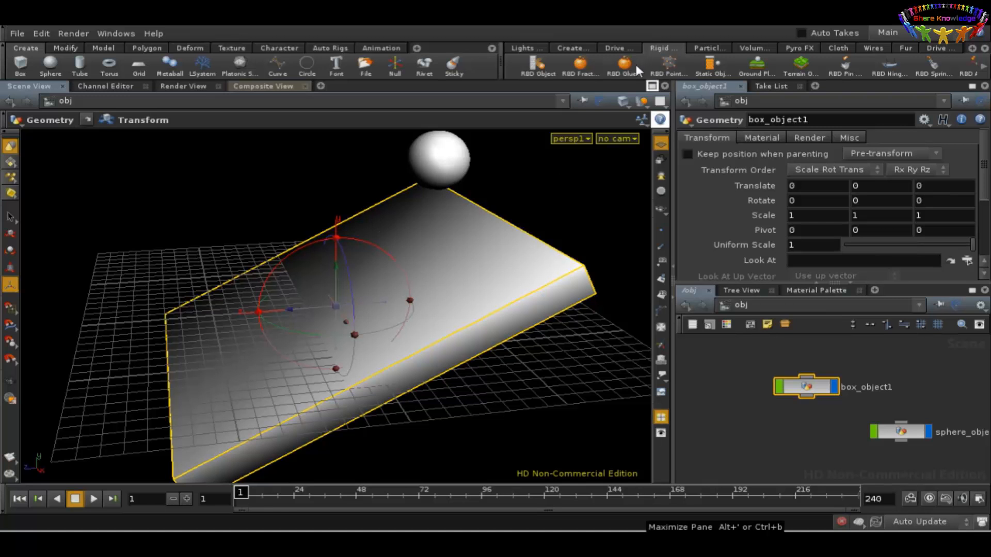
mouse_move(709, 63)
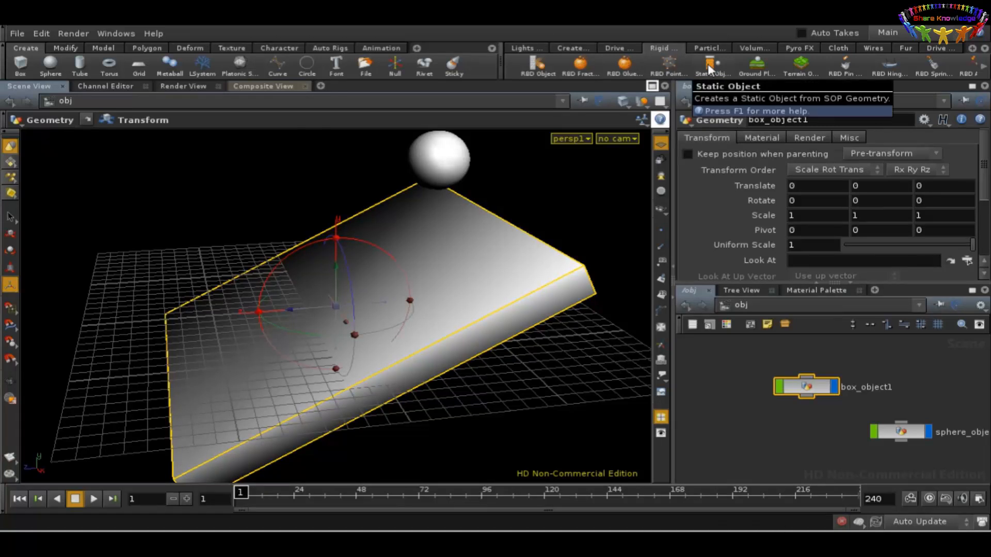
Step: Make box_object1 a Static Object and sphere_object1 a Particle Fluid from Object
click(712, 63)
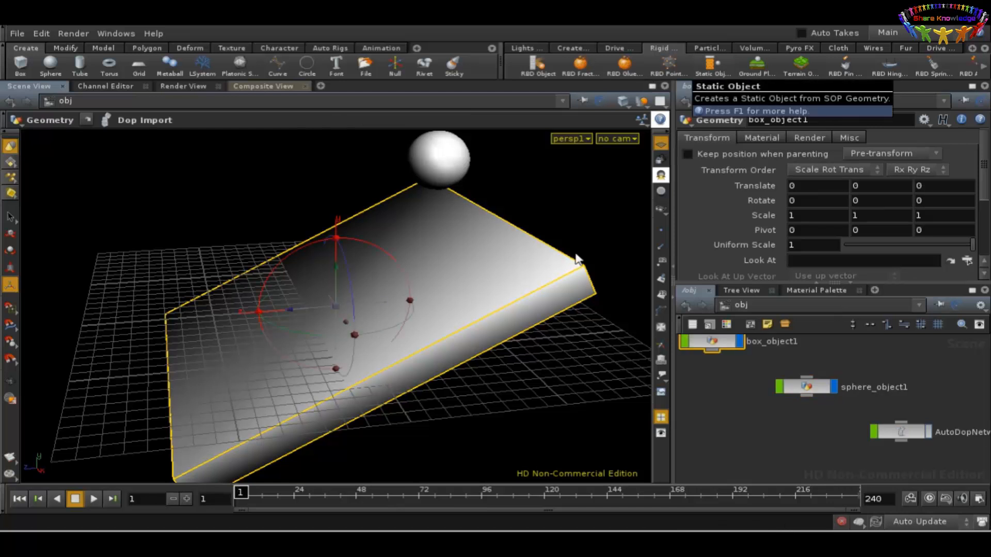
click(805, 388)
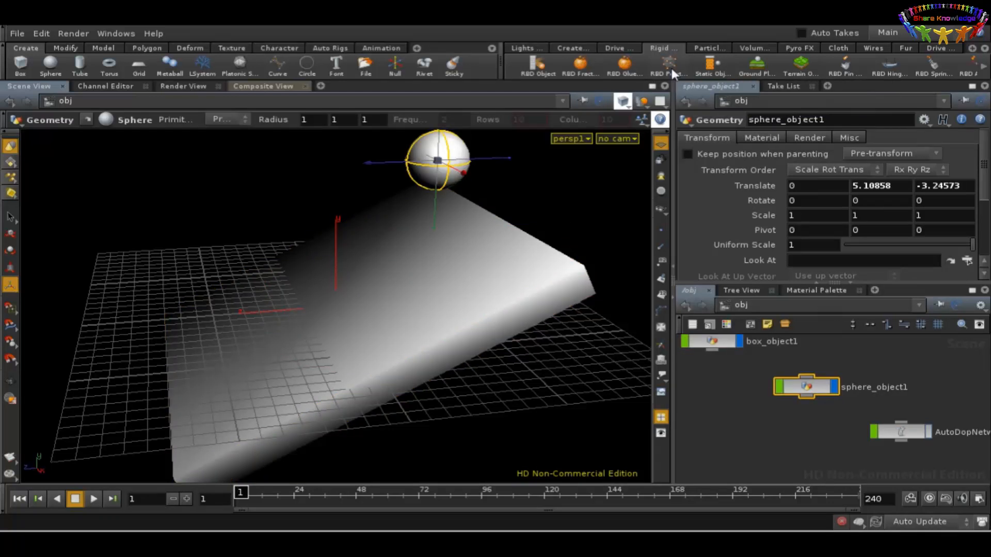
click(709, 47)
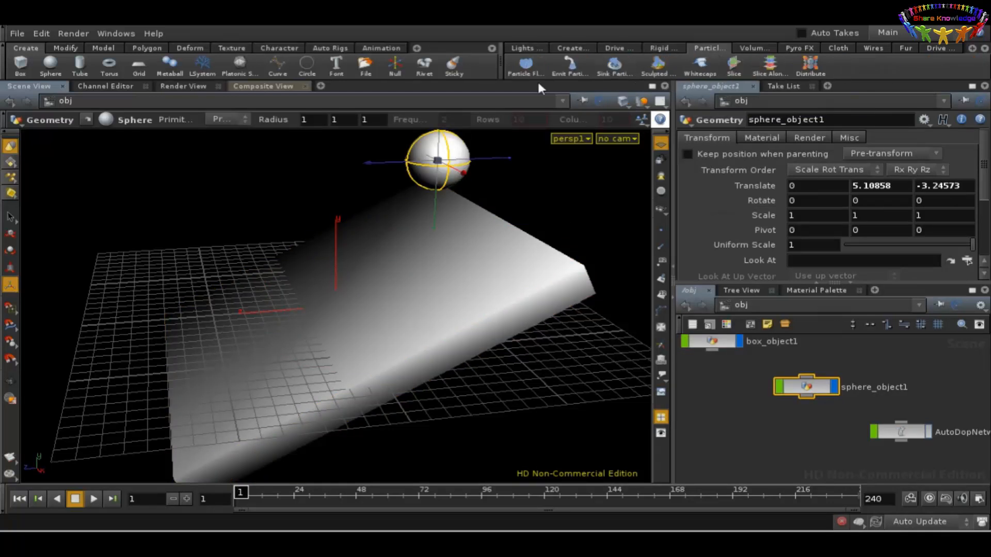
mouse_move(522, 66)
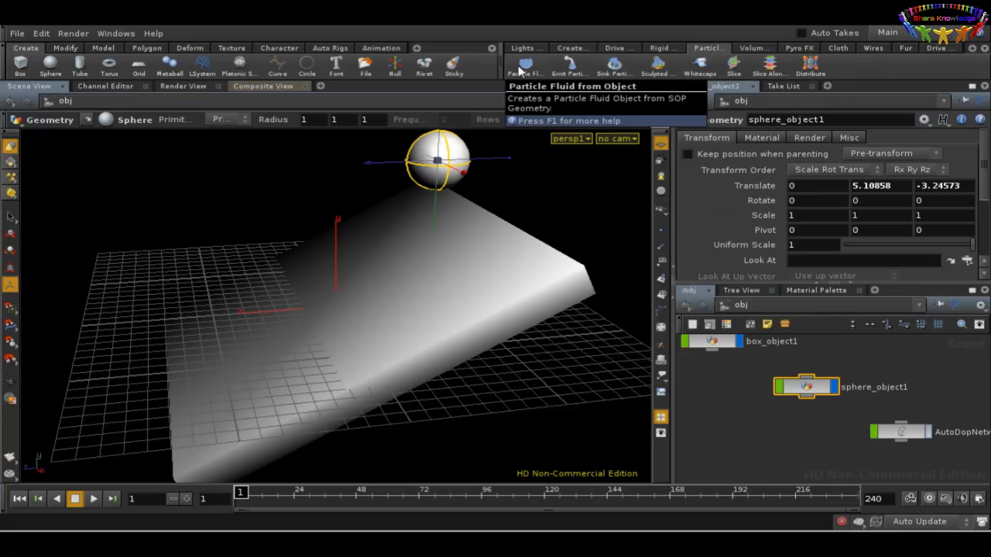
click(523, 66)
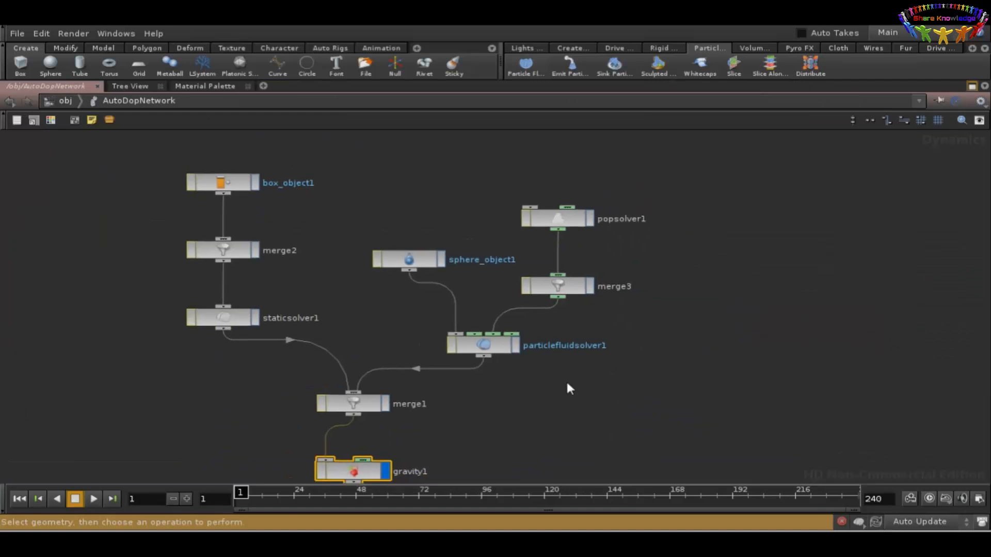
Step: Set the sphere's particle fluid object parameter value to 0.2
double_click(350, 472)
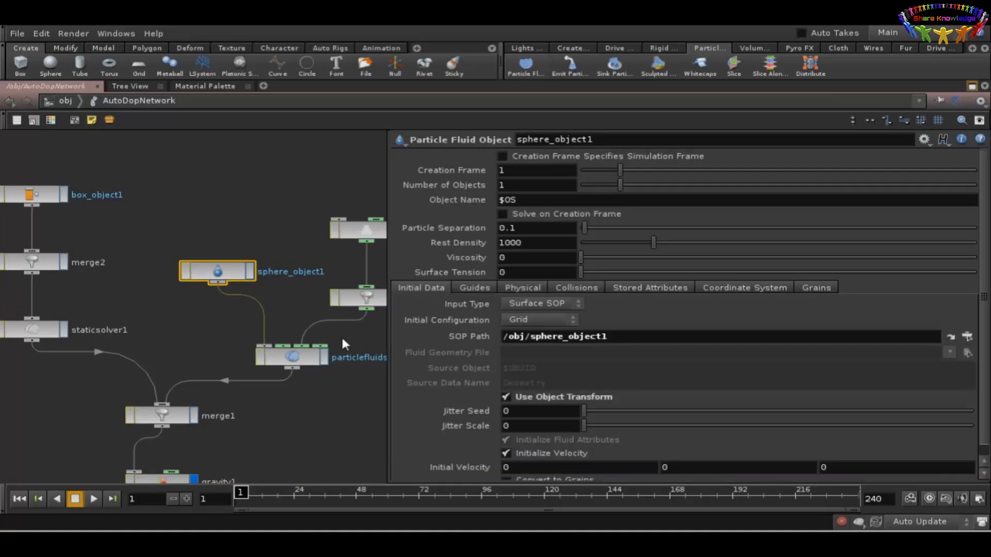
mouse_move(196, 290)
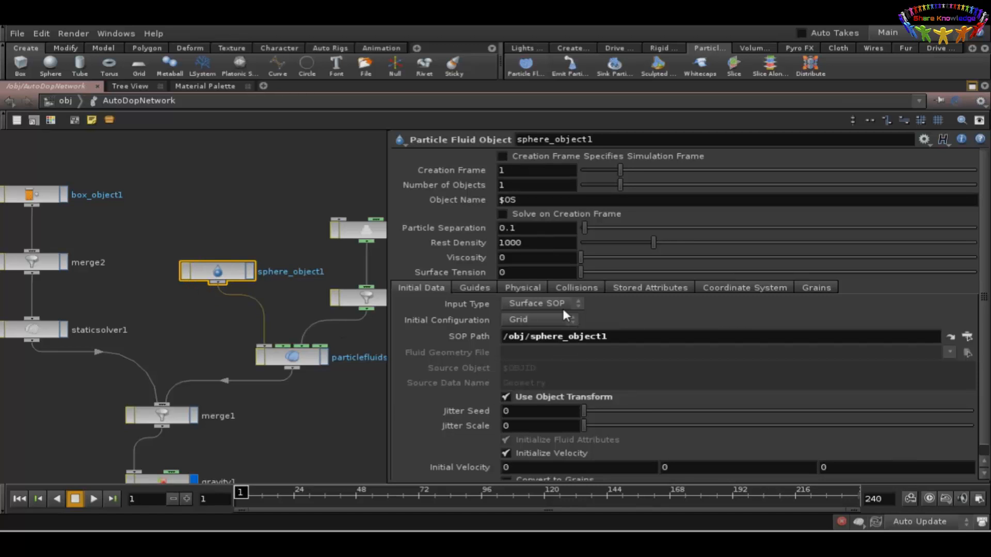
mouse_move(479, 297)
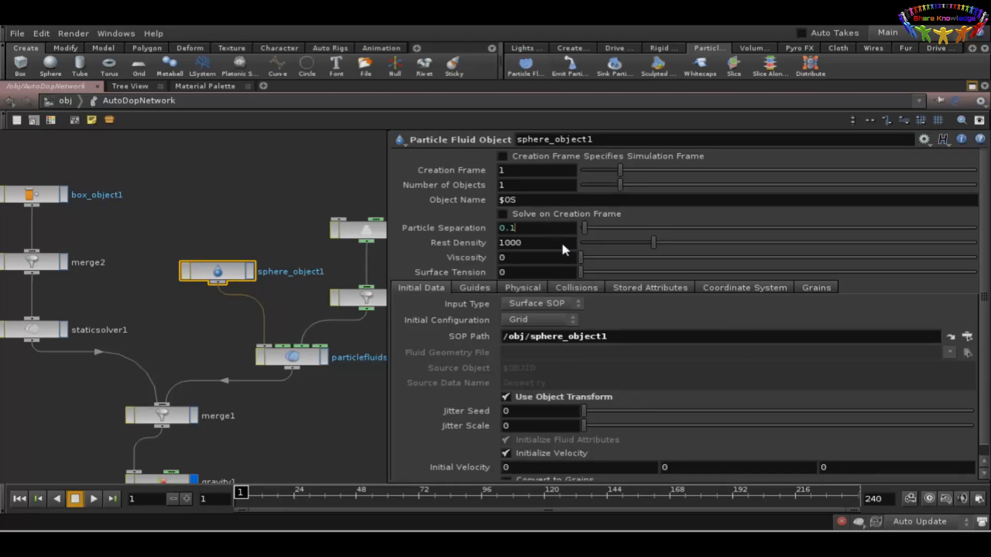
text(0.2)
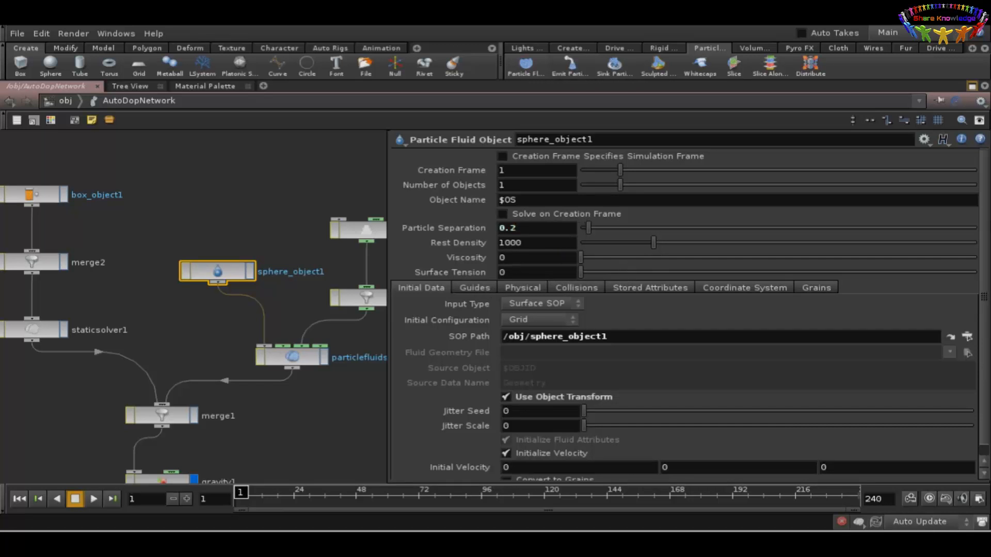
mouse_move(554, 435)
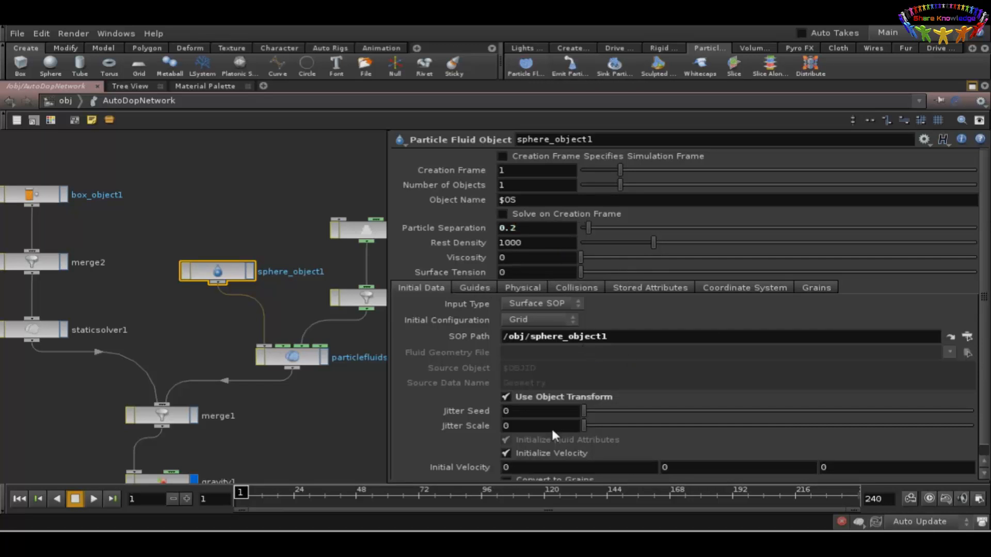
mouse_move(540, 386)
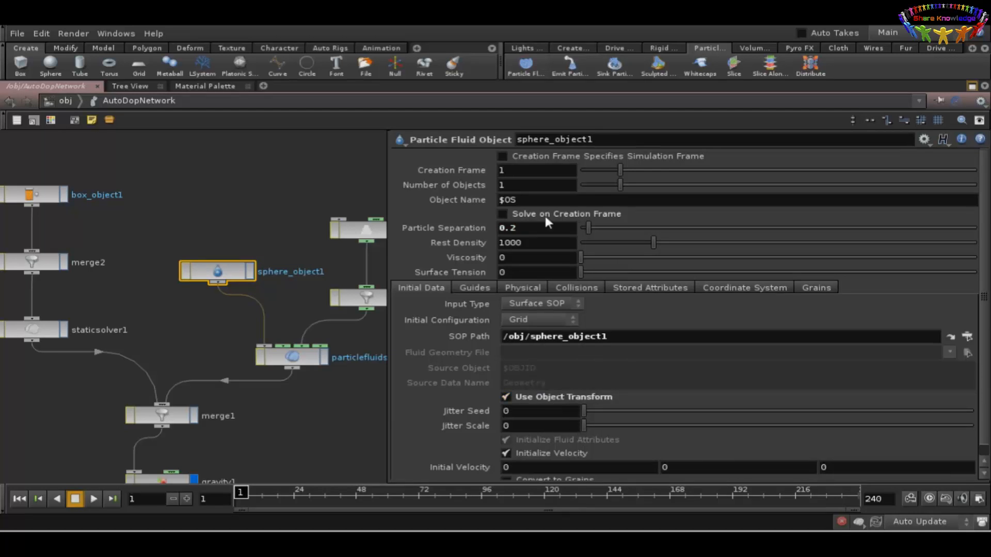
mouse_move(513, 360)
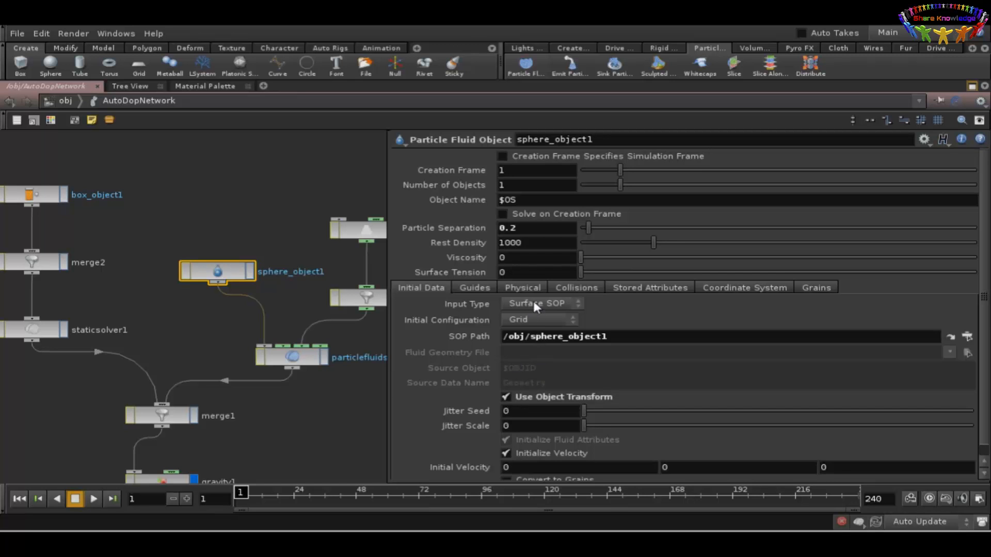
mouse_move(899, 325)
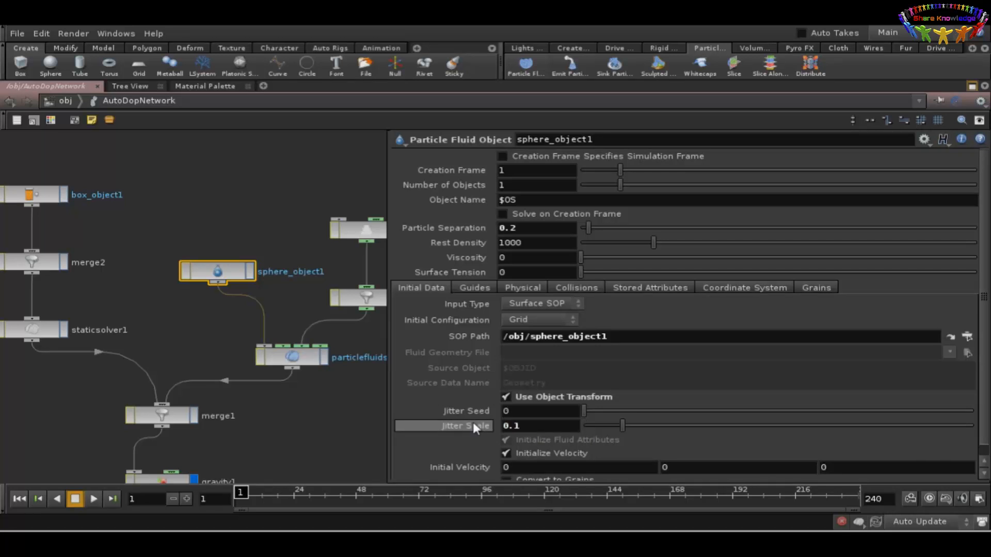
mouse_move(494, 407)
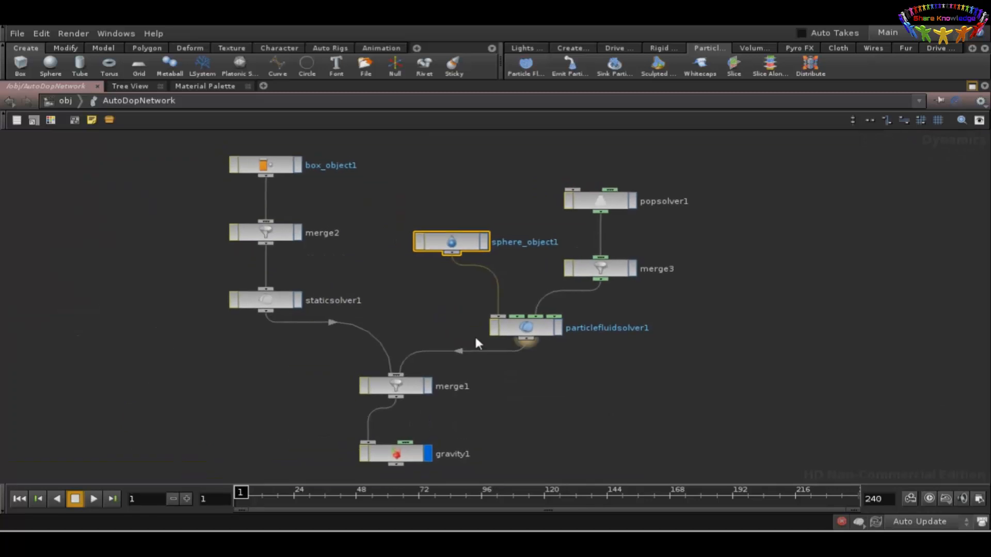
mouse_move(541, 356)
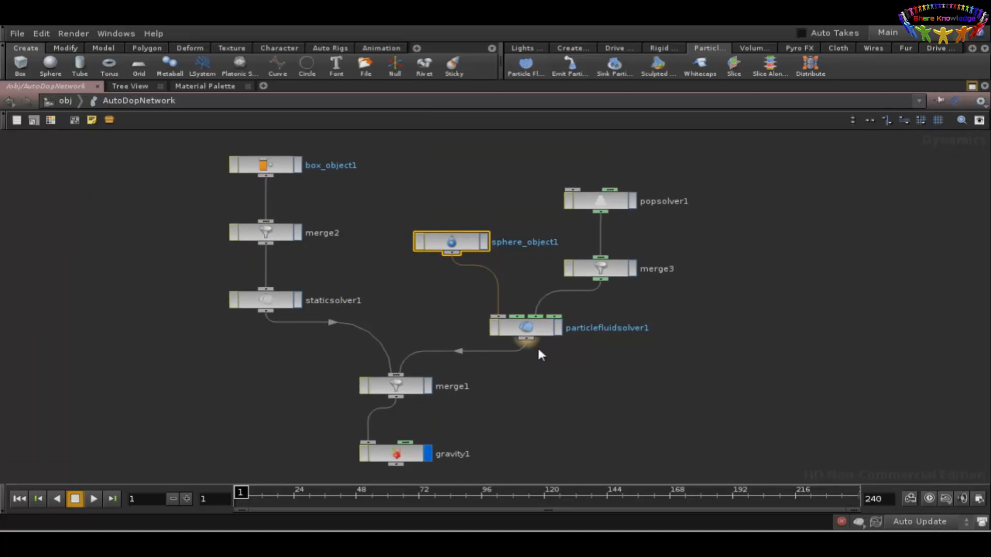
mouse_move(281, 308)
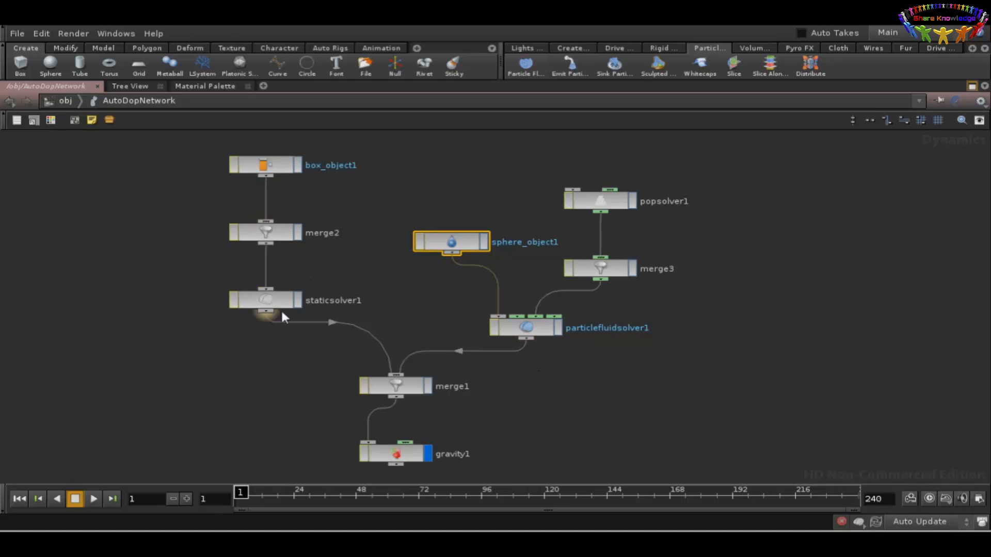
mouse_move(400, 300)
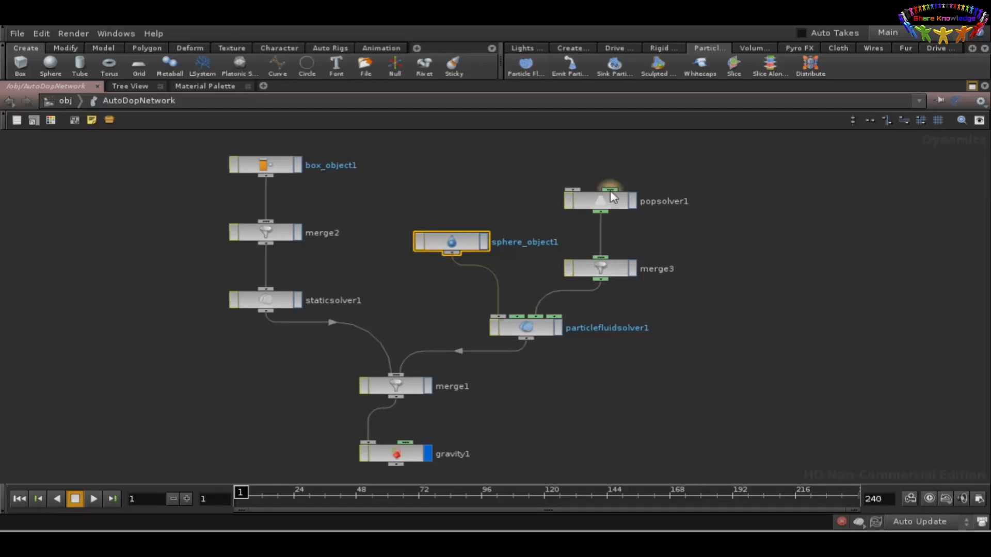
mouse_move(558, 458)
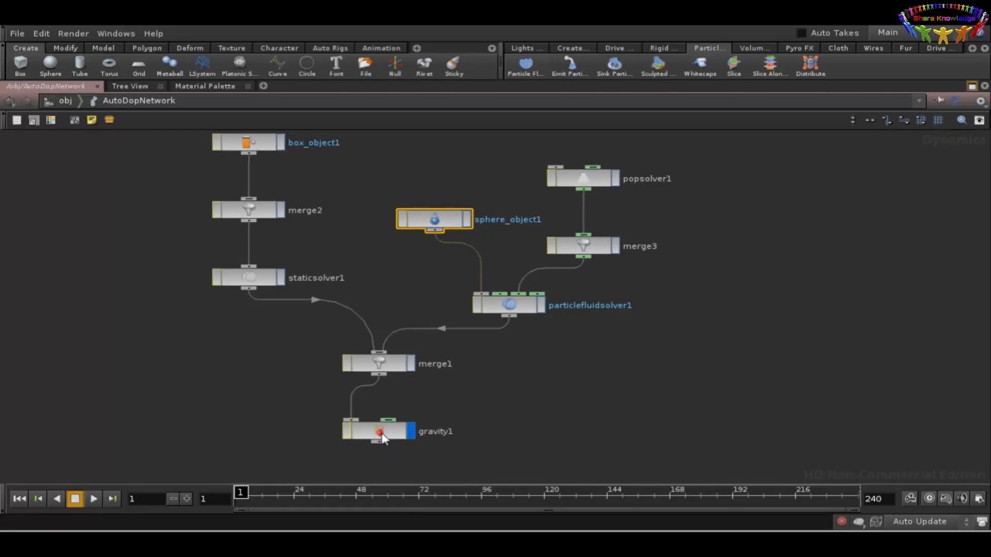
mouse_move(539, 414)
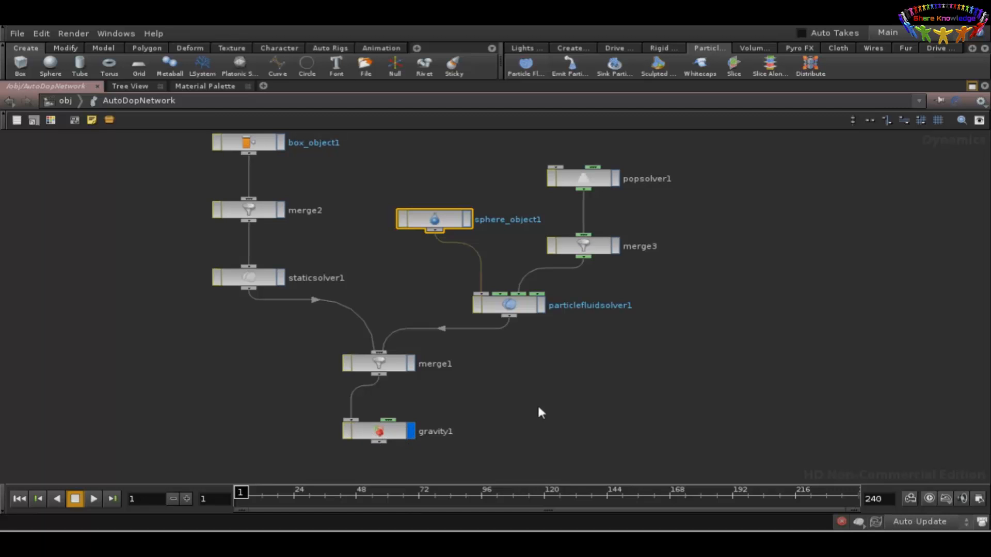
mouse_move(247, 168)
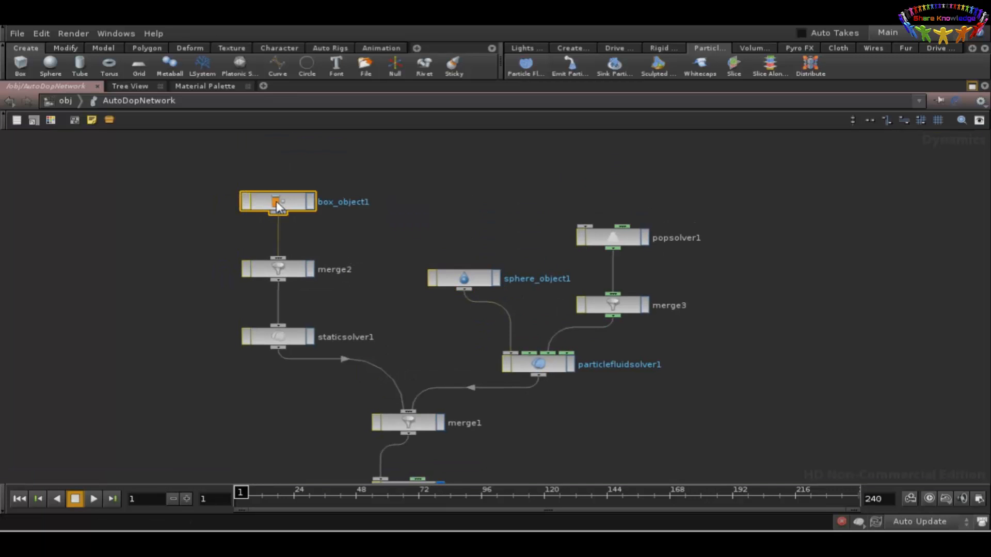
Step: Set box_object1's static object Friction to 0.8 on the Physical tab
double_click(277, 201)
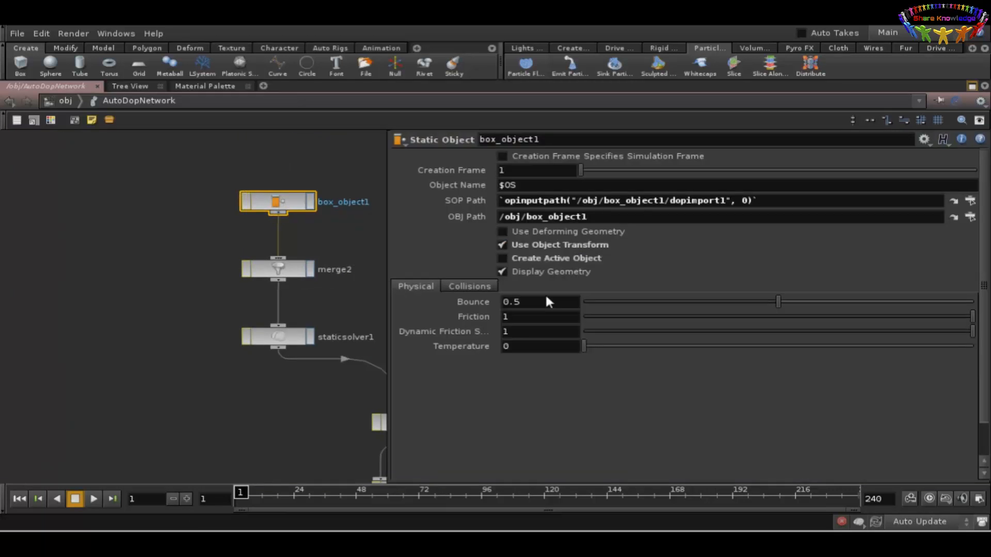
click(539, 316)
text(.8)
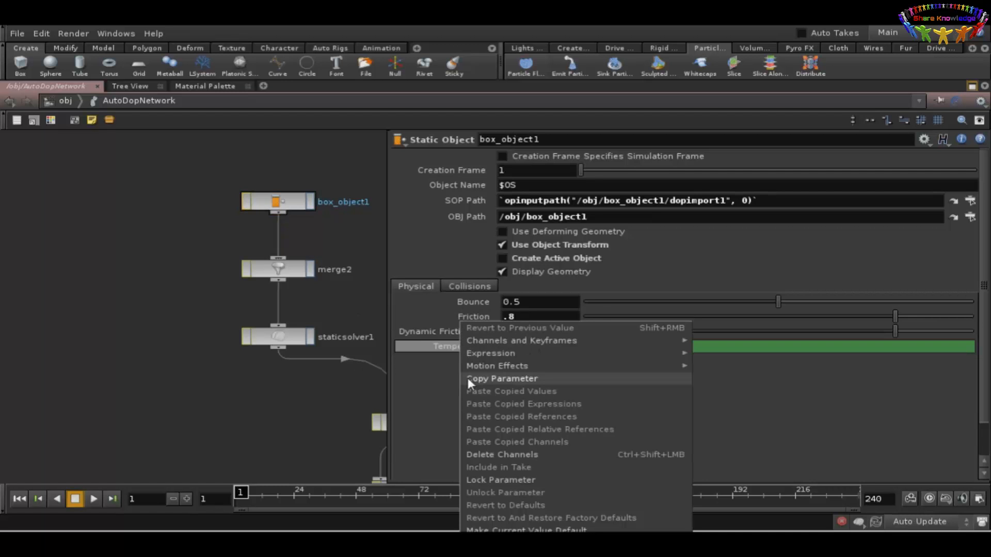
click(502, 379)
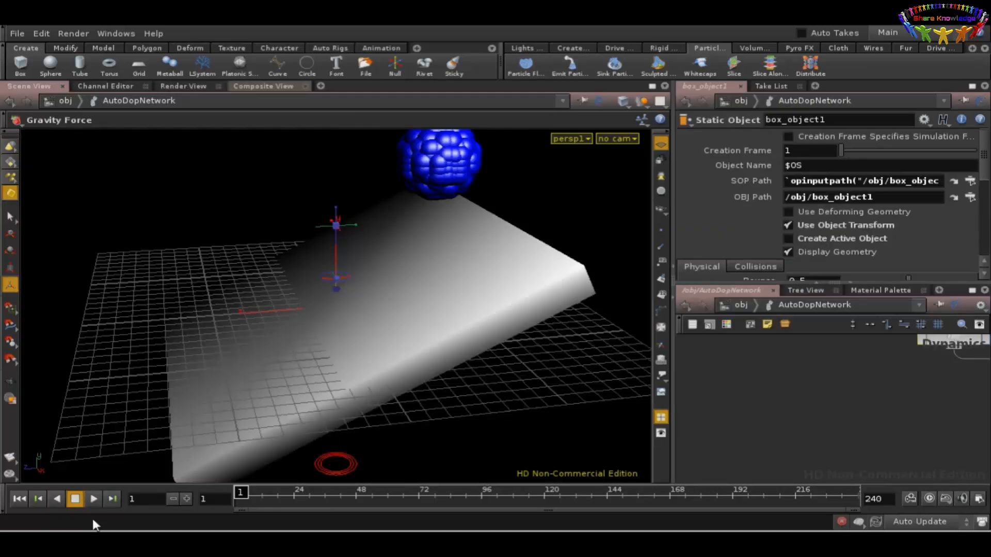
Step: Play the fluid simulation and stop at frame 59 once the fluid spreads over the slab
click(93, 514)
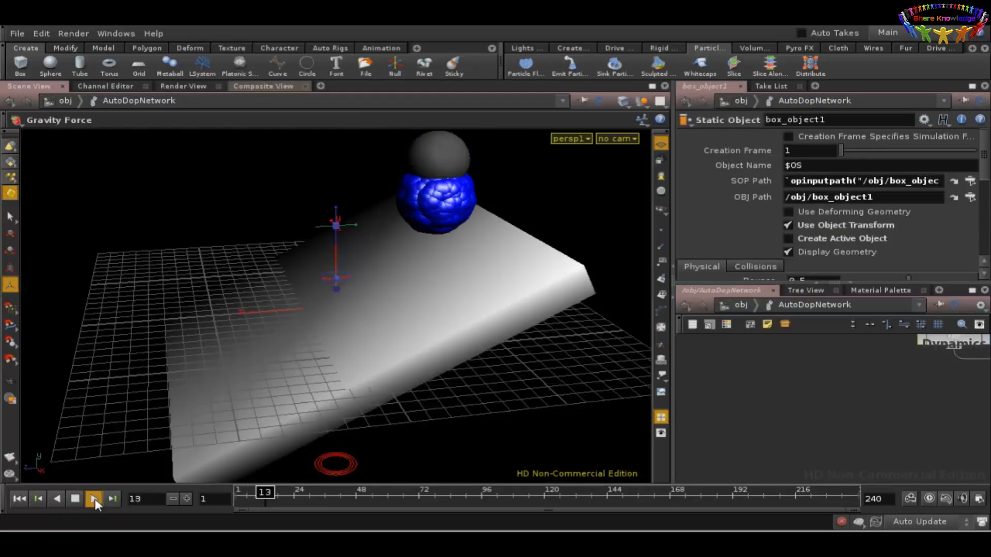
click(94, 499)
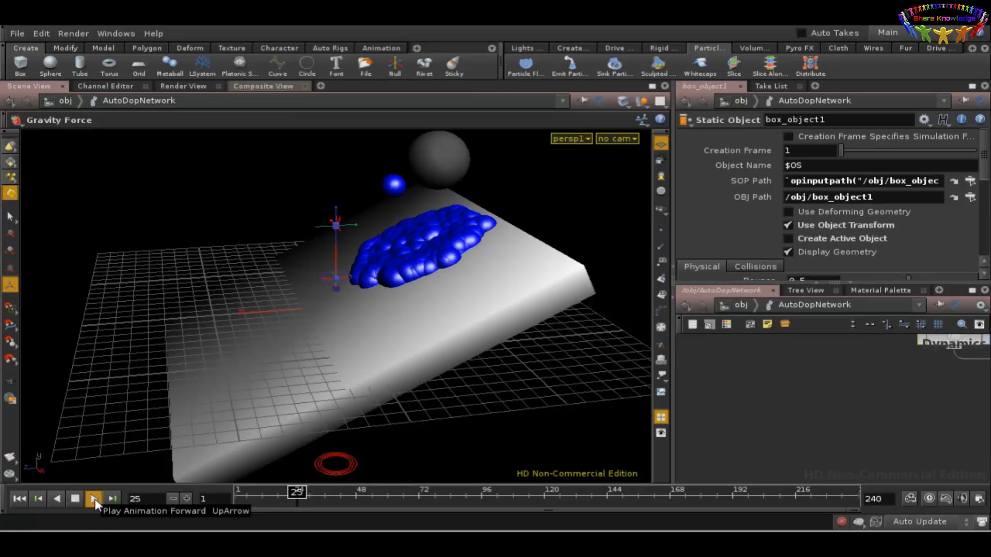
click(93, 499)
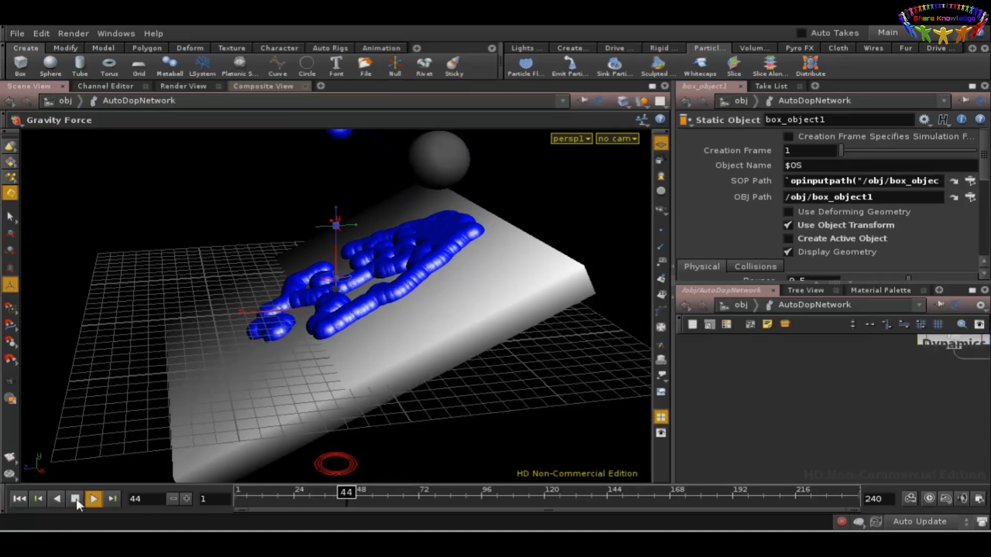
click(95, 499)
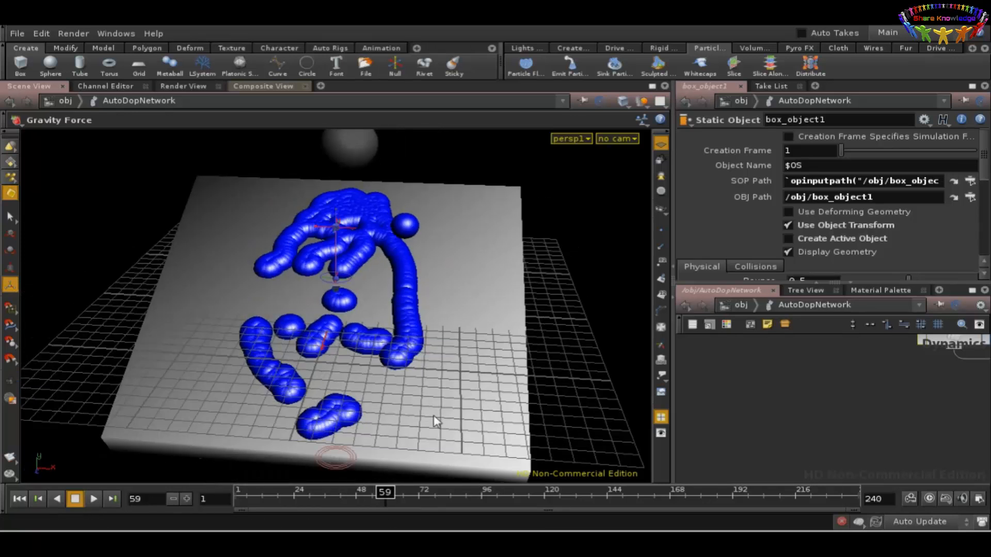
mouse_move(232, 179)
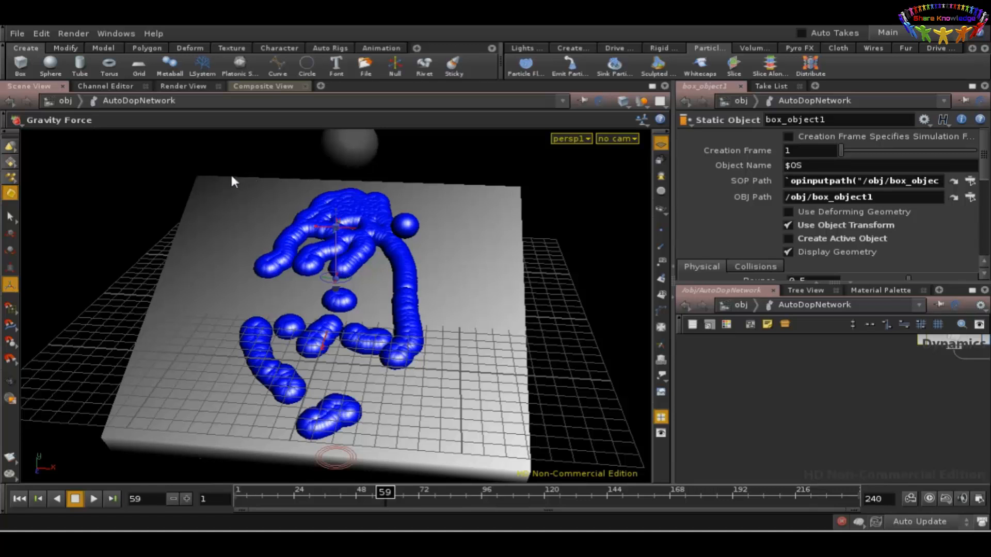
mouse_move(413, 357)
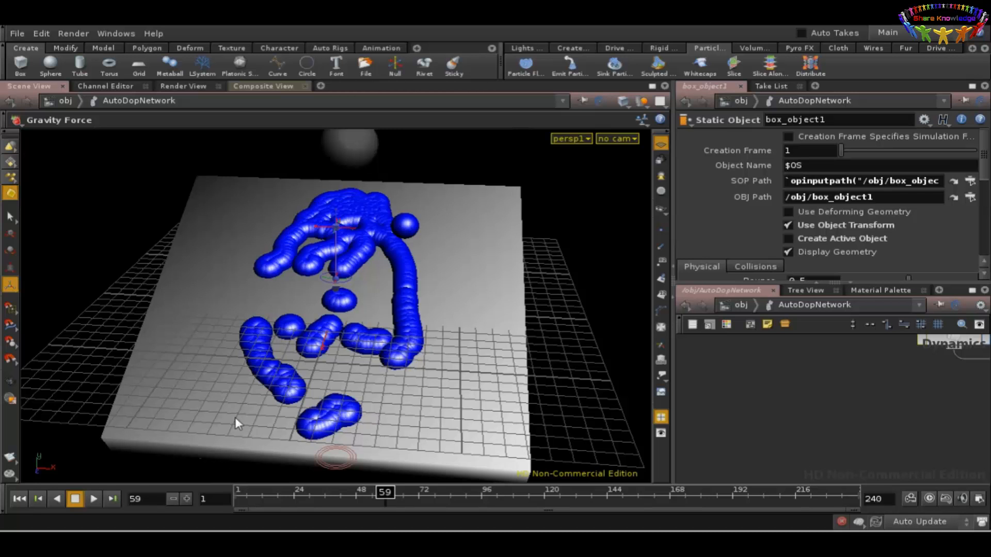
mouse_move(482, 213)
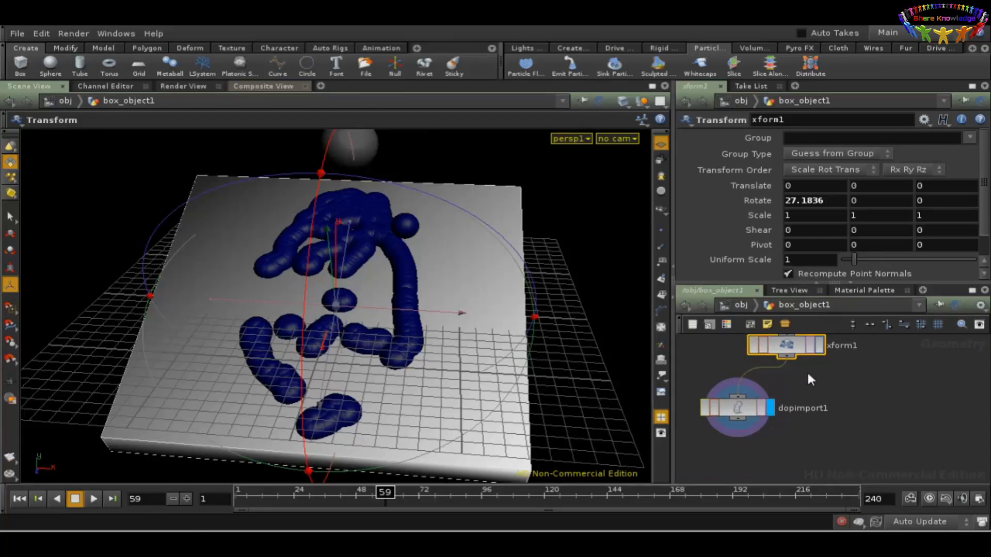
mouse_move(475, 287)
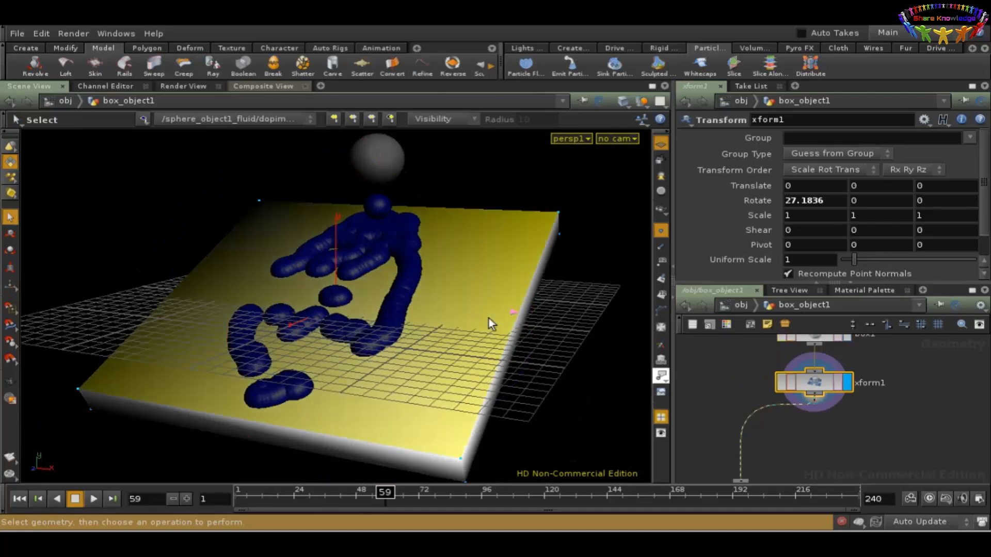
mouse_move(557, 318)
text(Scatter)
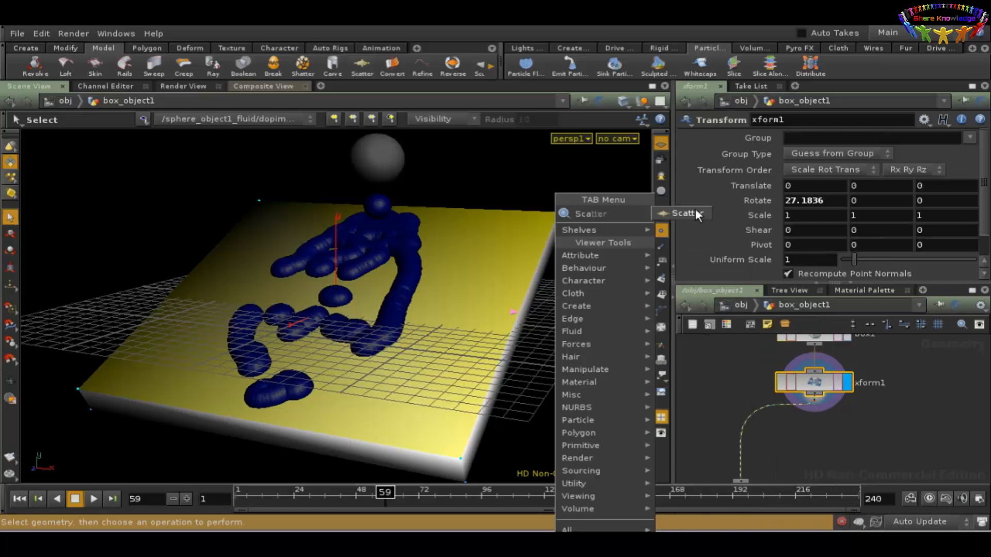
Step: Add a Scatter SOP after xform1 with Group 5, putting 5000 points on the top face
click(684, 213)
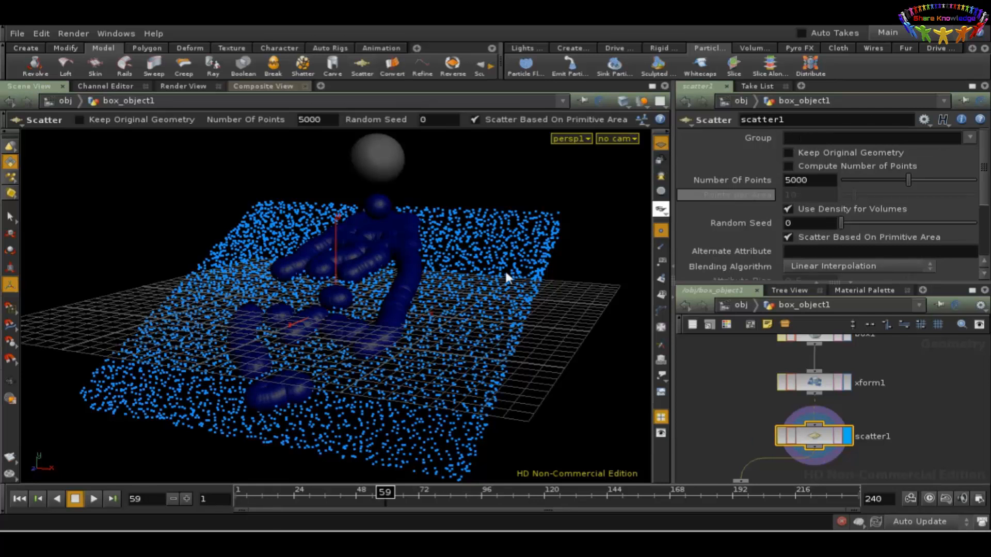
mouse_move(520, 260)
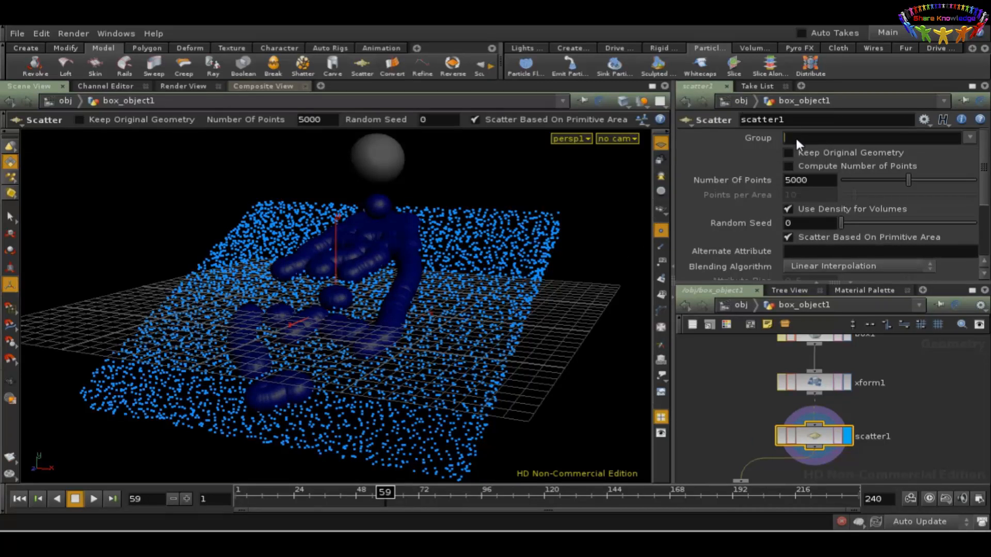
text(5)
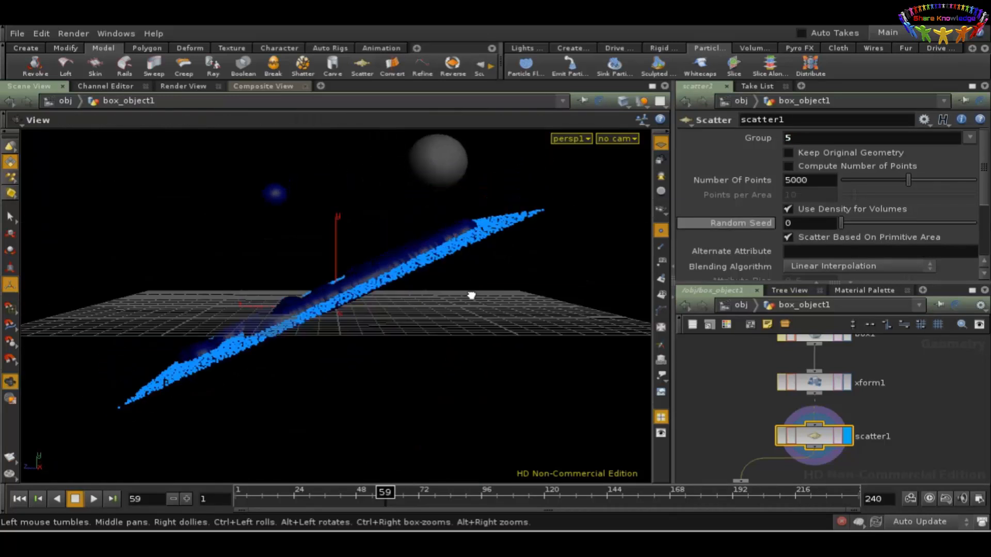
drag(470, 295, 549, 296)
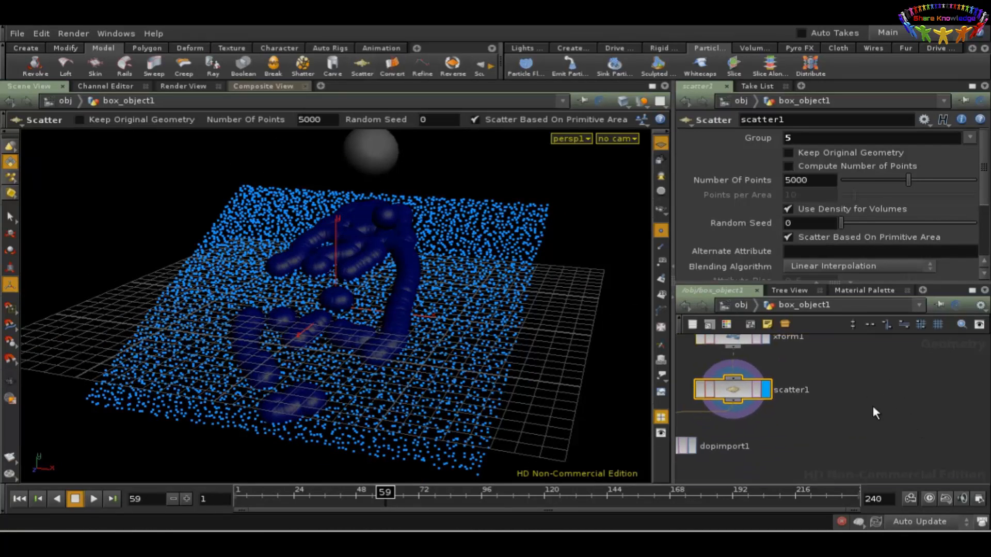
mouse_move(874, 429)
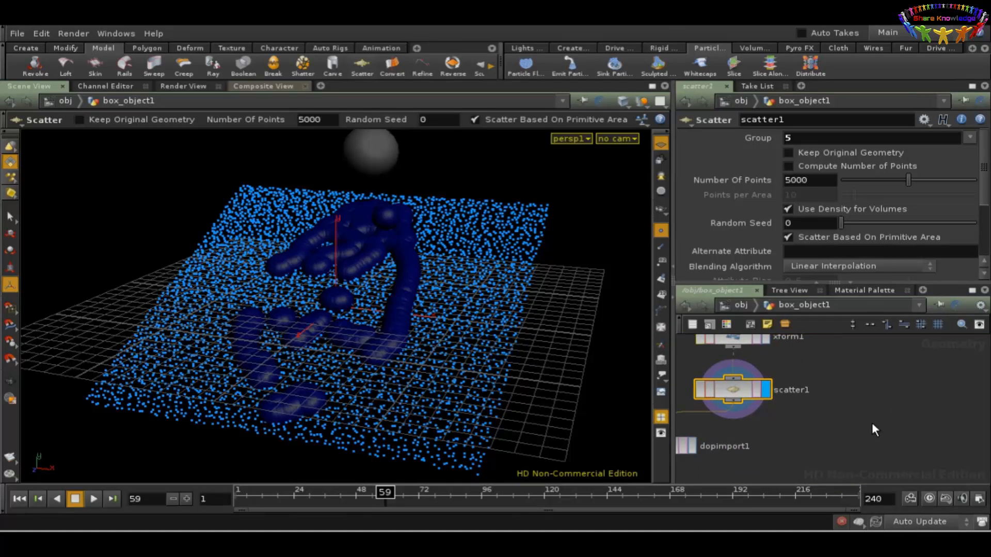
mouse_move(717, 405)
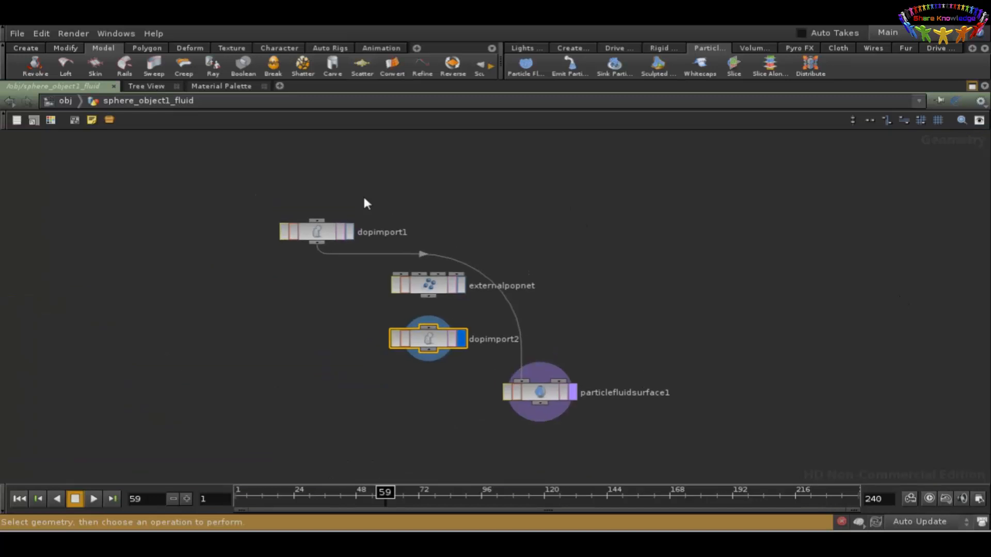
drag(316, 232, 580, 235)
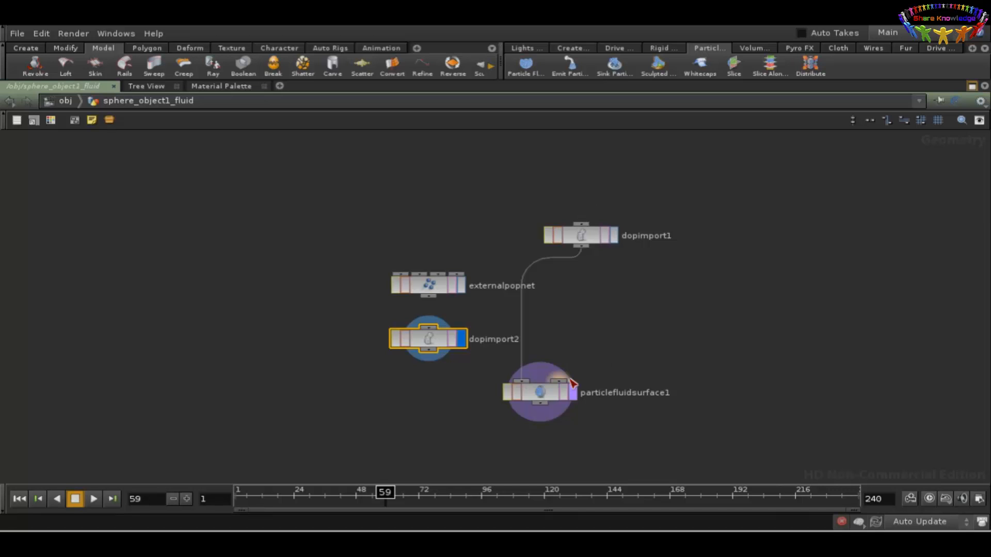
mouse_move(538, 403)
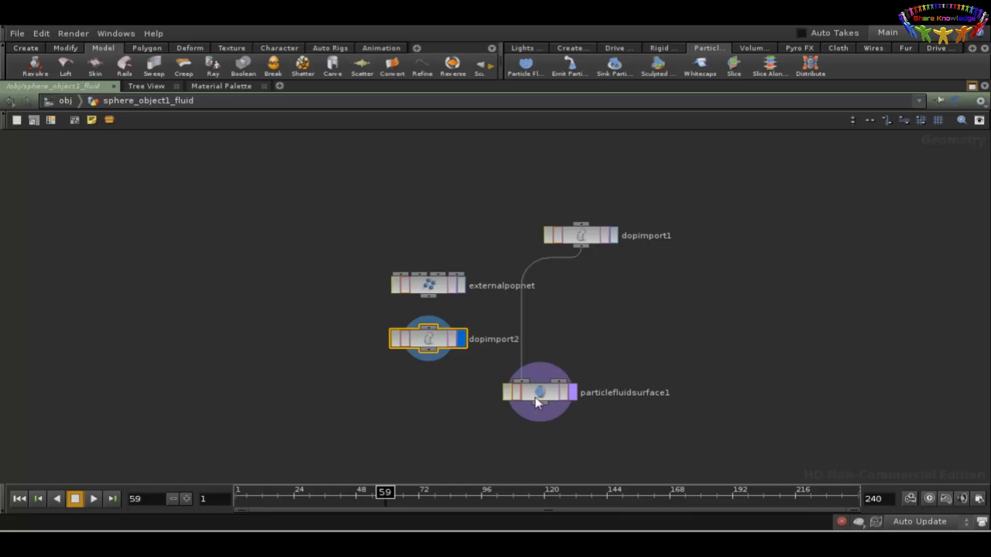
mouse_move(432, 333)
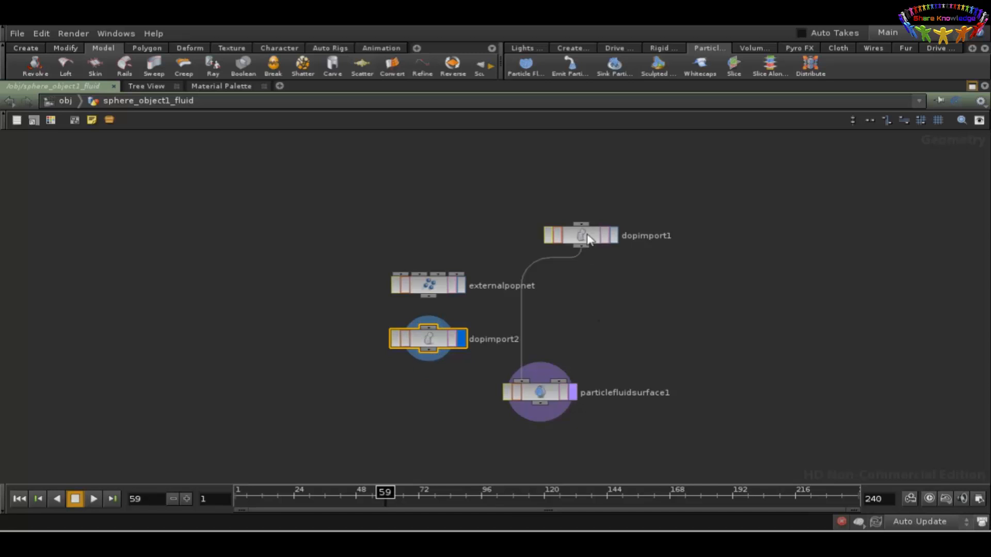
click(580, 236)
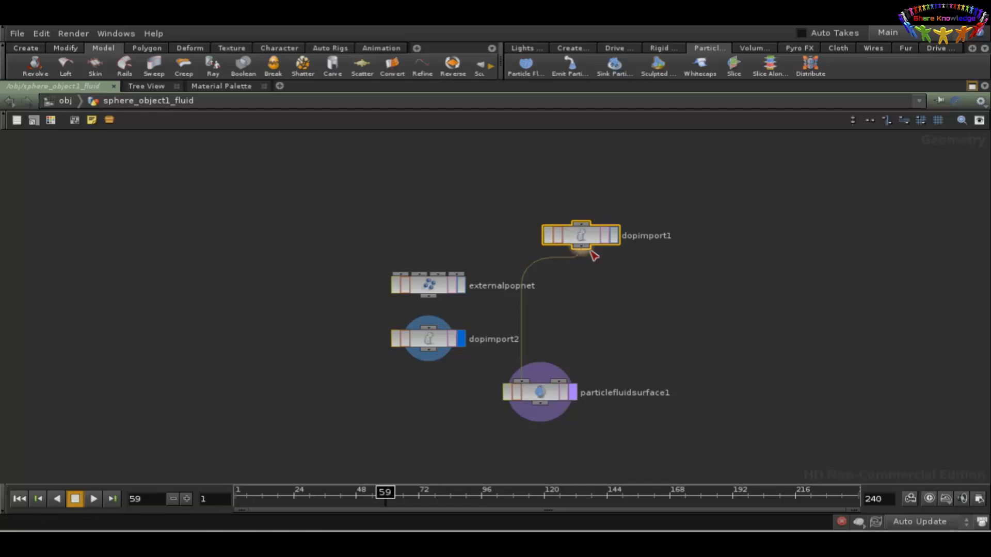
mouse_move(546, 400)
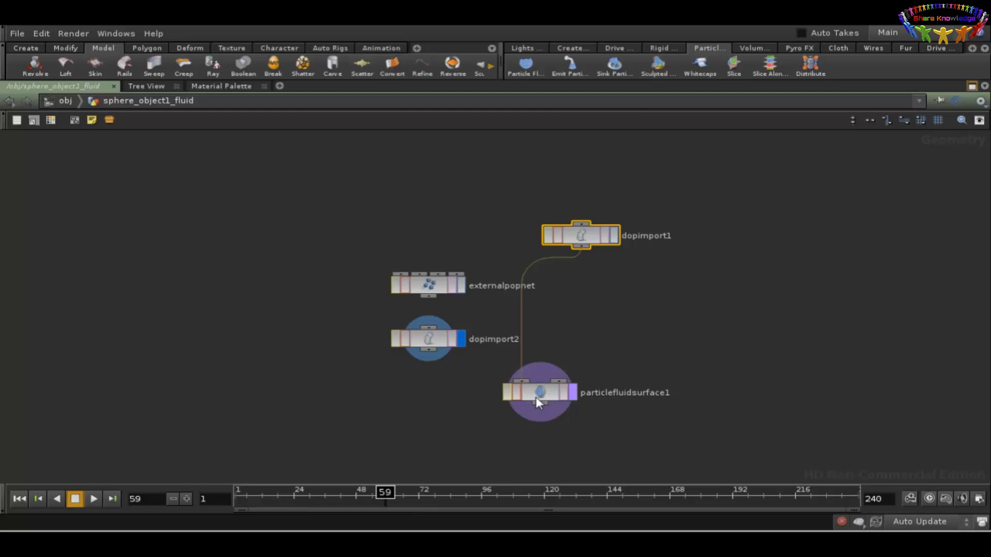
mouse_move(663, 327)
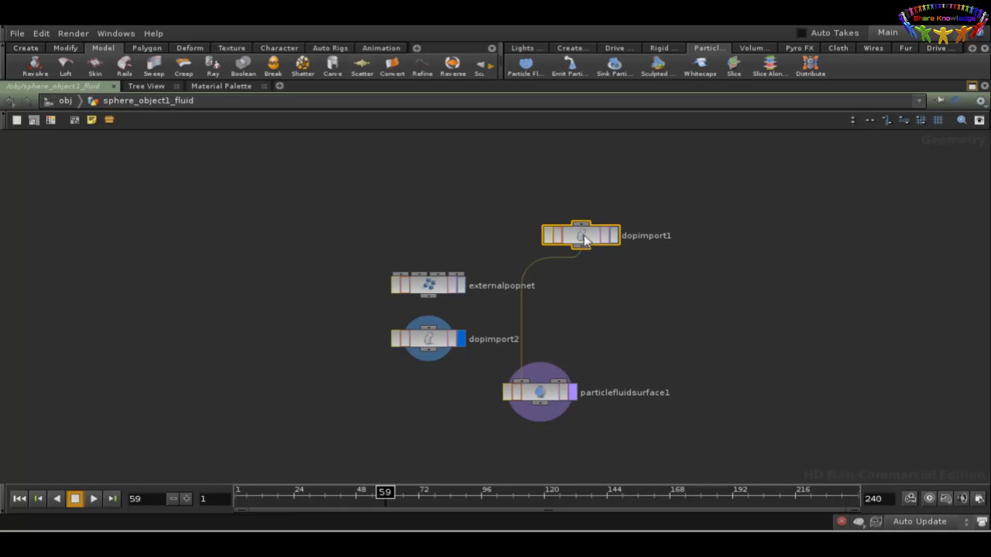
mouse_move(643, 349)
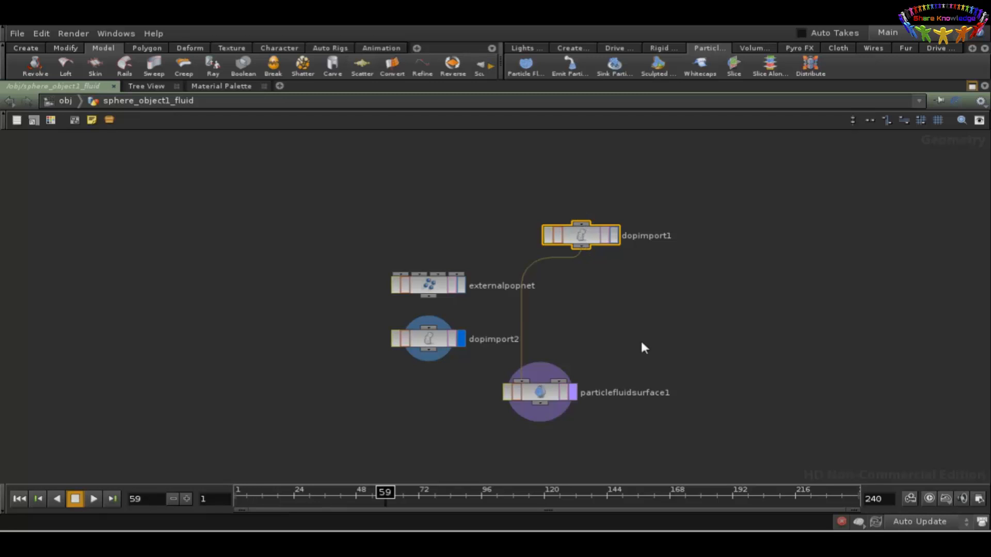
mouse_move(625, 294)
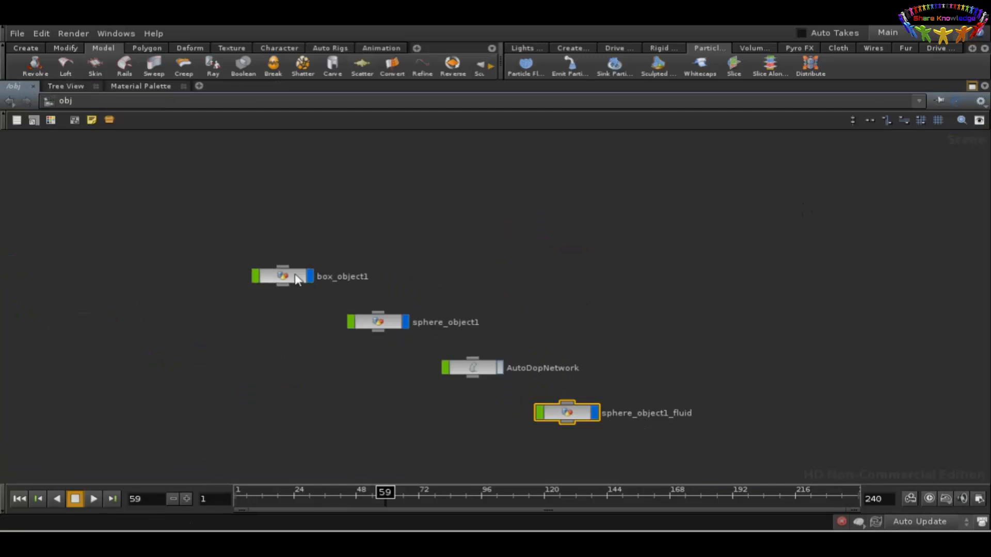
Step: Inside box_object1, position dopimport2 next to the box, transform and scatter chain
double_click(282, 277)
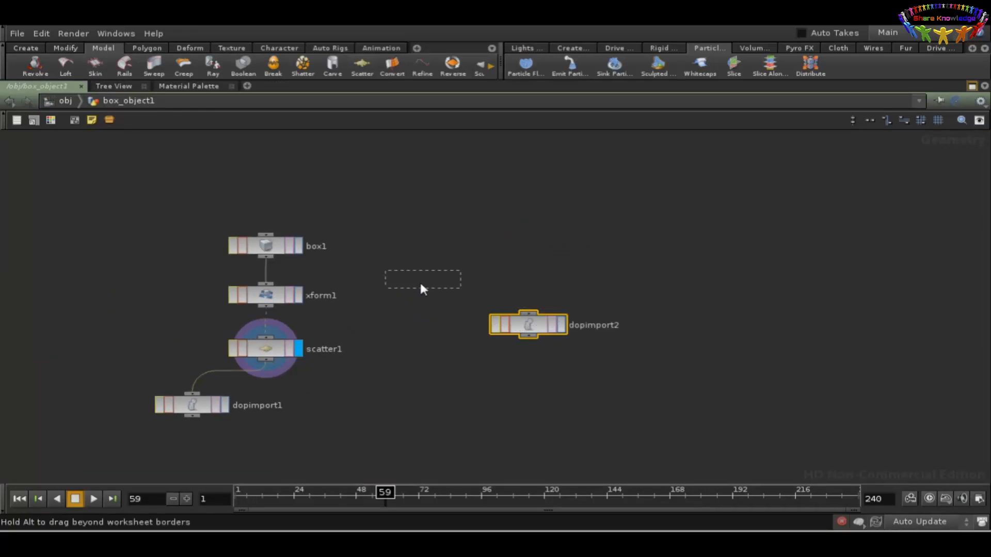
drag(527, 325, 422, 280)
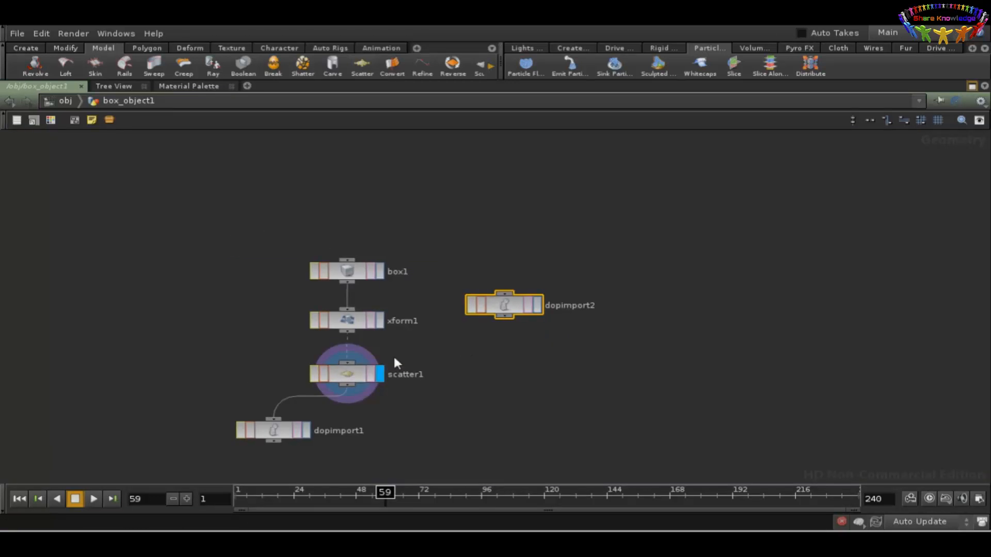
mouse_move(261, 275)
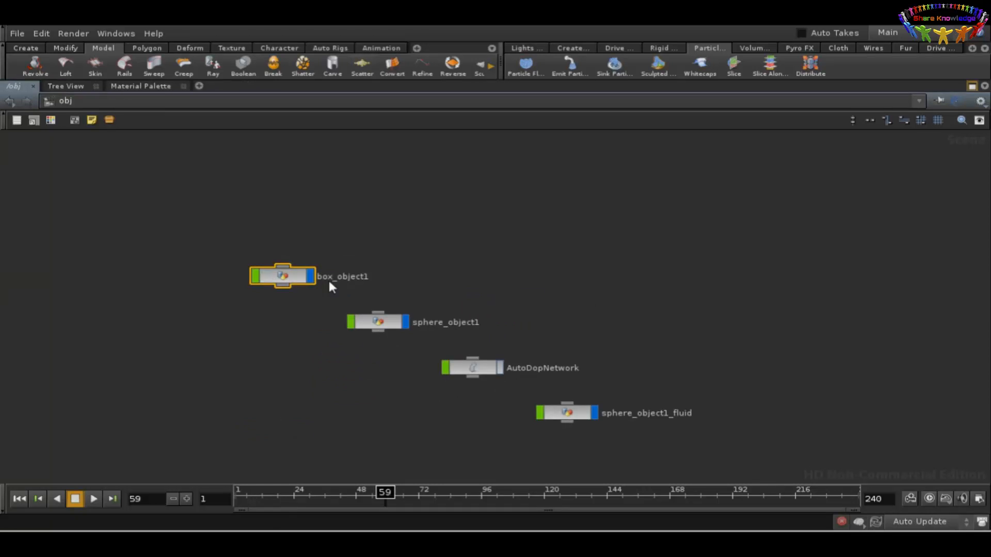
double_click(281, 277)
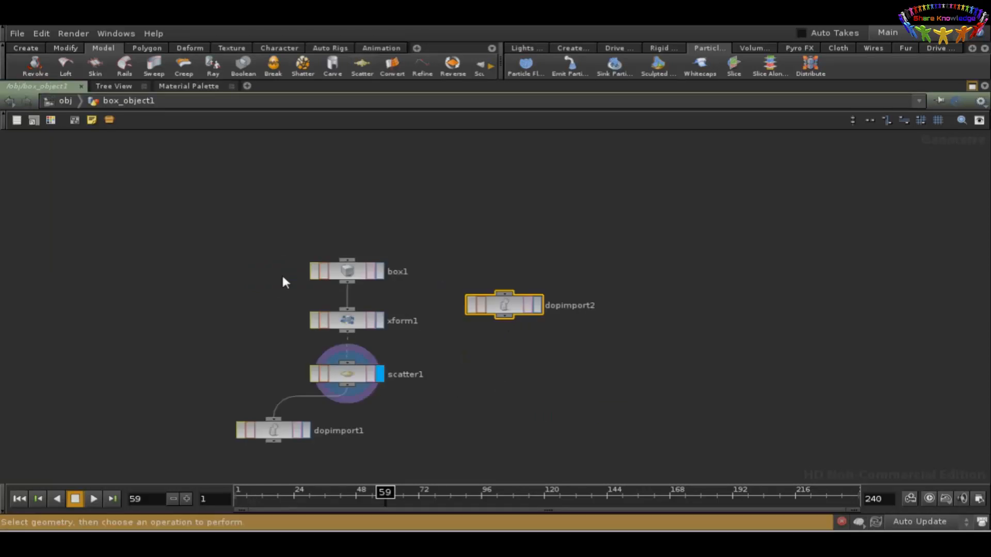
drag(504, 305, 509, 329)
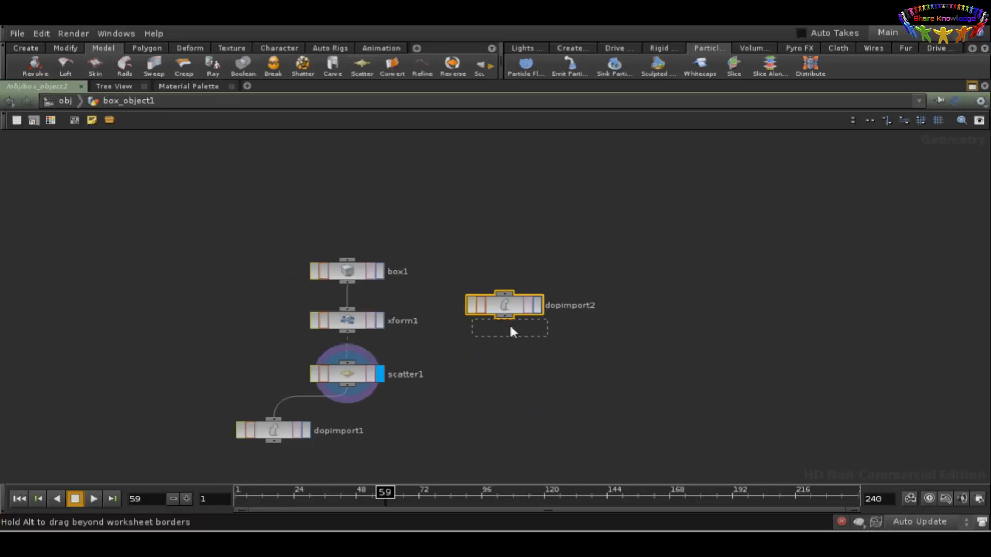
drag(504, 305, 509, 329)
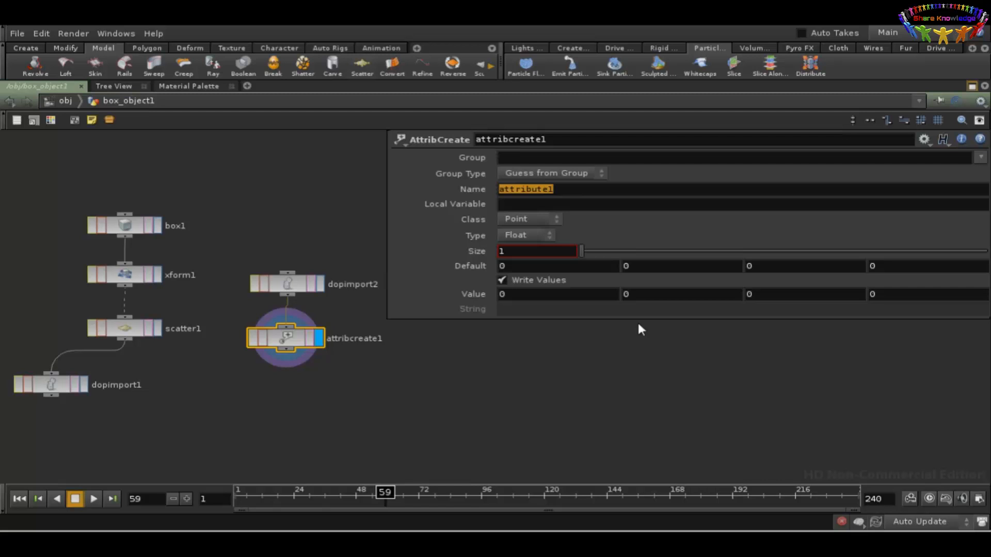
Step: Add an Attribute Create below dopimport2 defining point attribute 'dopswet' with value 1
text(dops)
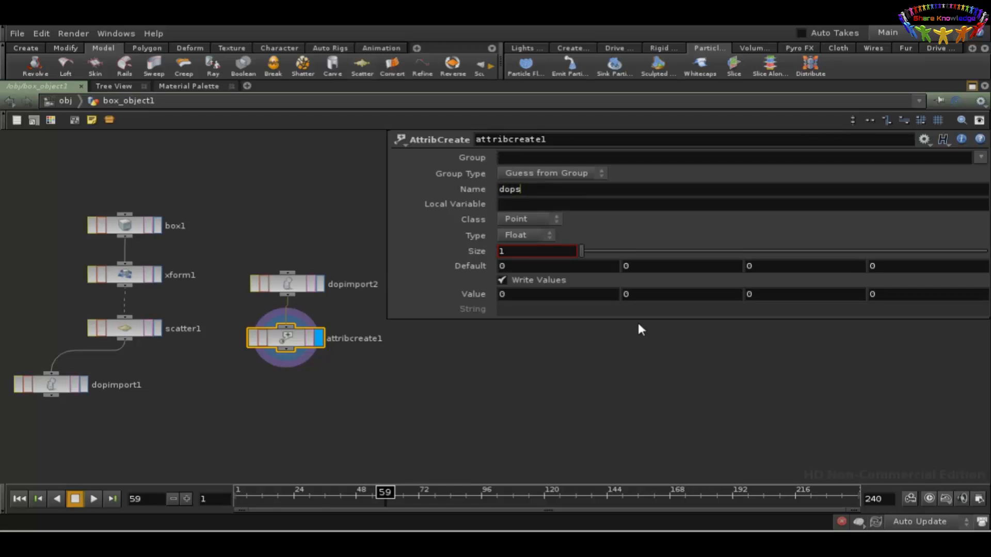
text(wet)
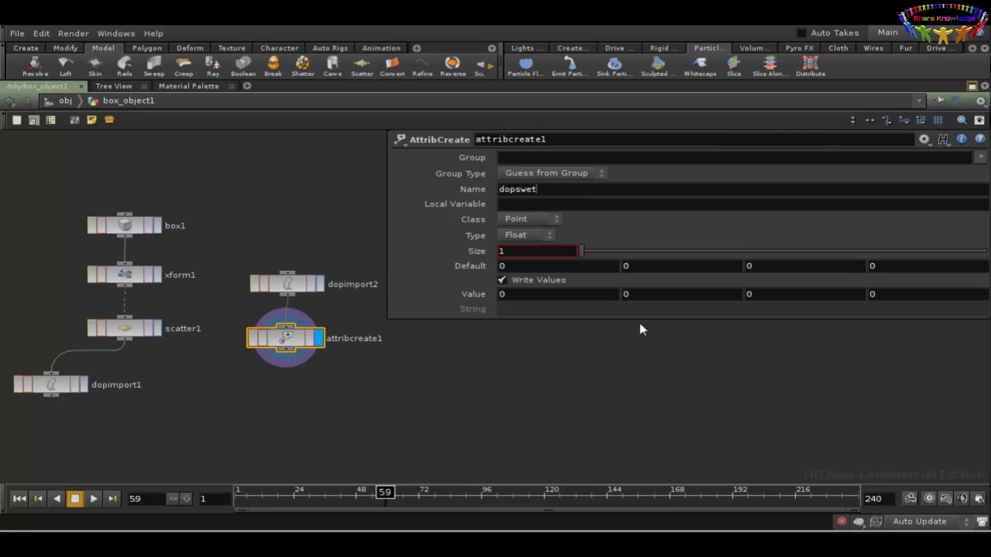
mouse_move(518, 241)
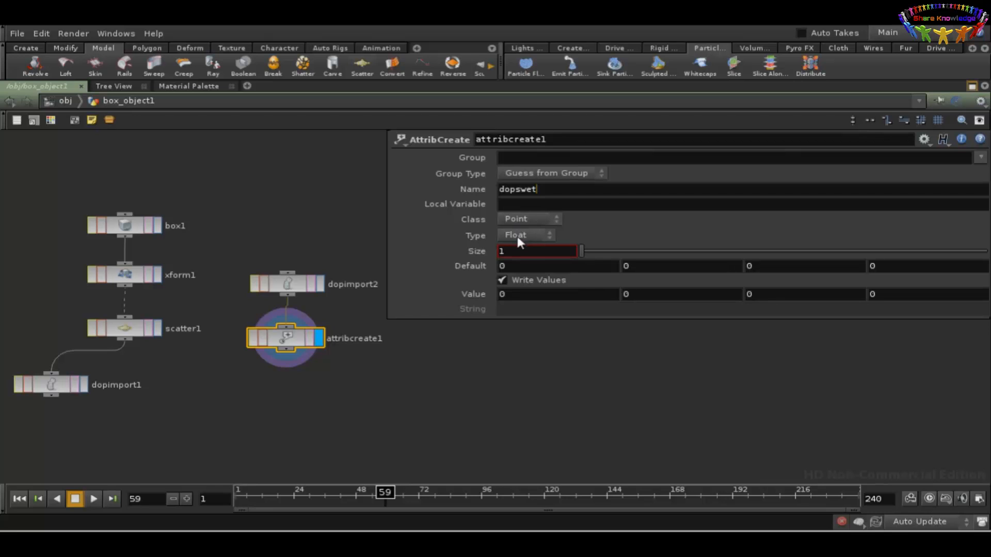
mouse_move(508, 259)
text(1)
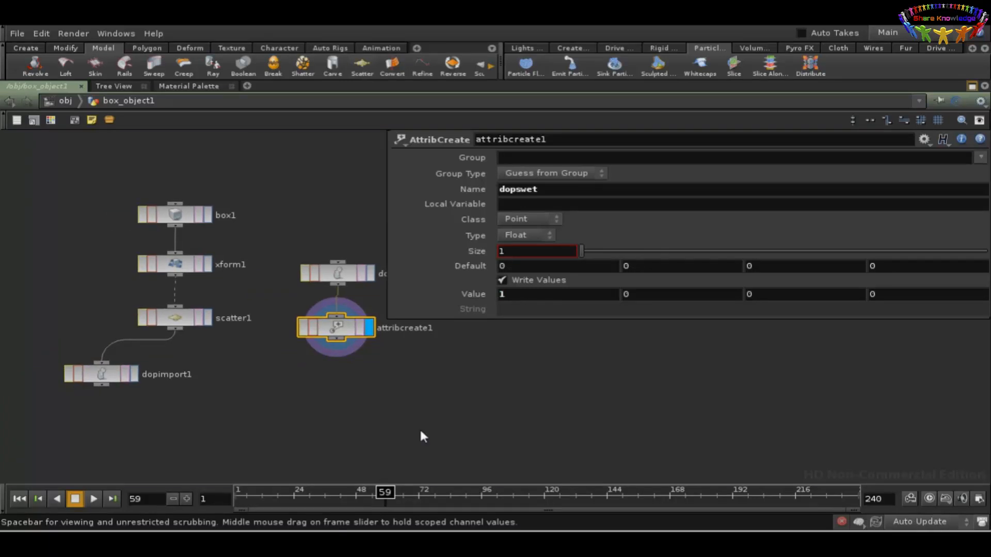
key(Tab)
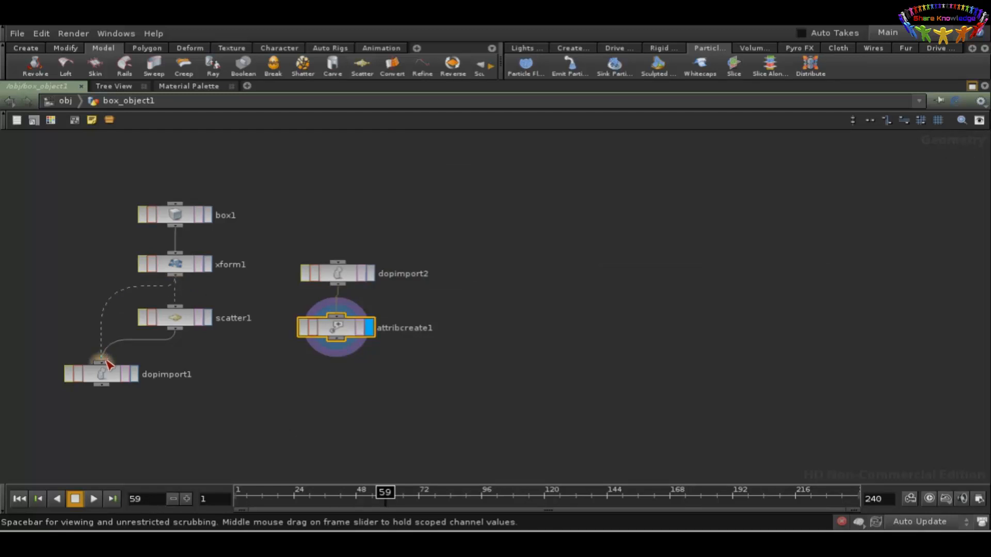
Step: Wire dopimport1 into xform1, and scatter1's points into the attribute transfer
drag(101, 373, 81, 336)
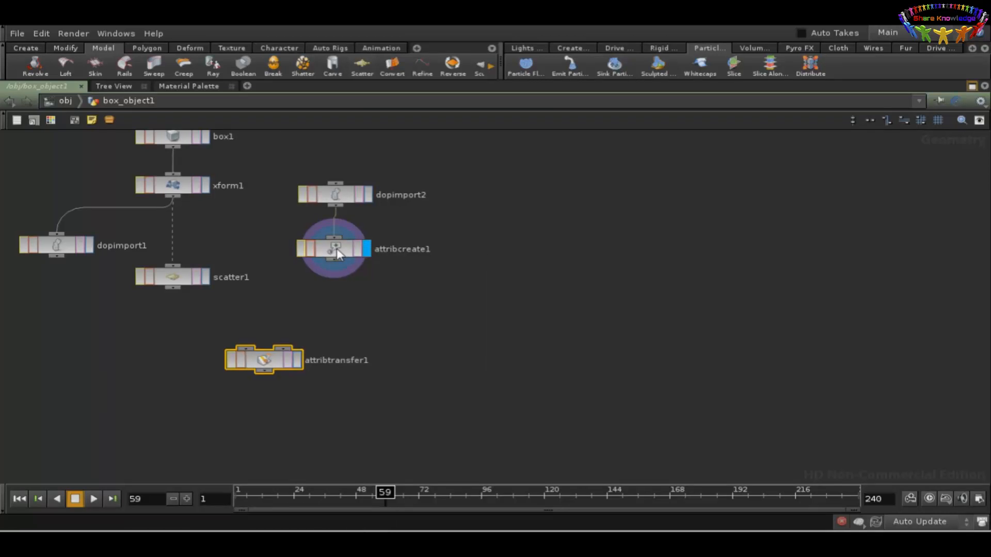
mouse_move(327, 196)
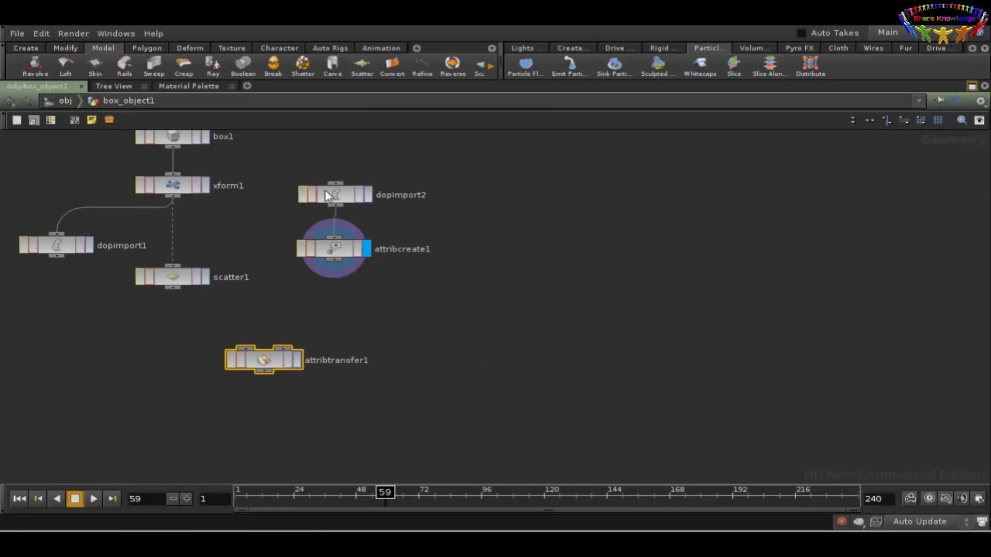
mouse_move(344, 196)
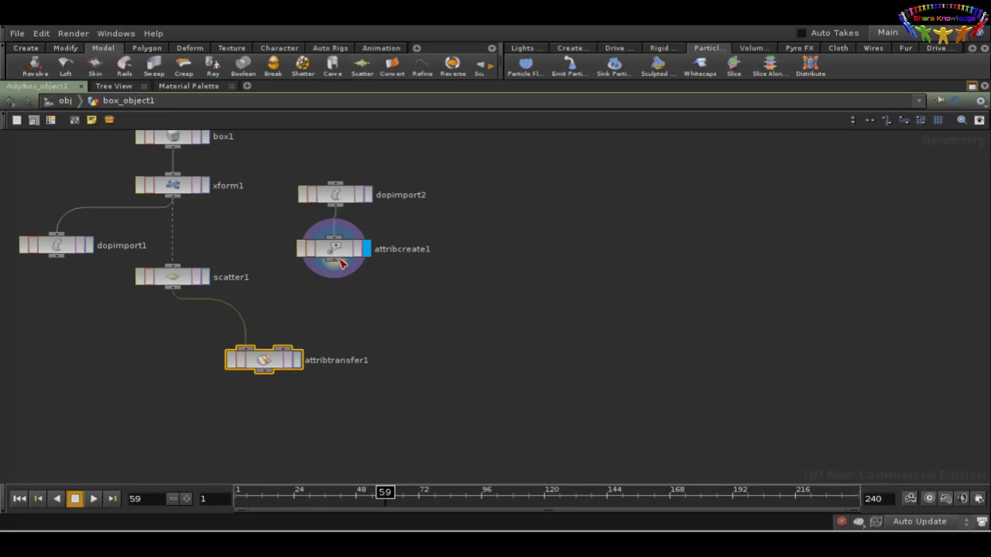
drag(335, 264, 282, 351)
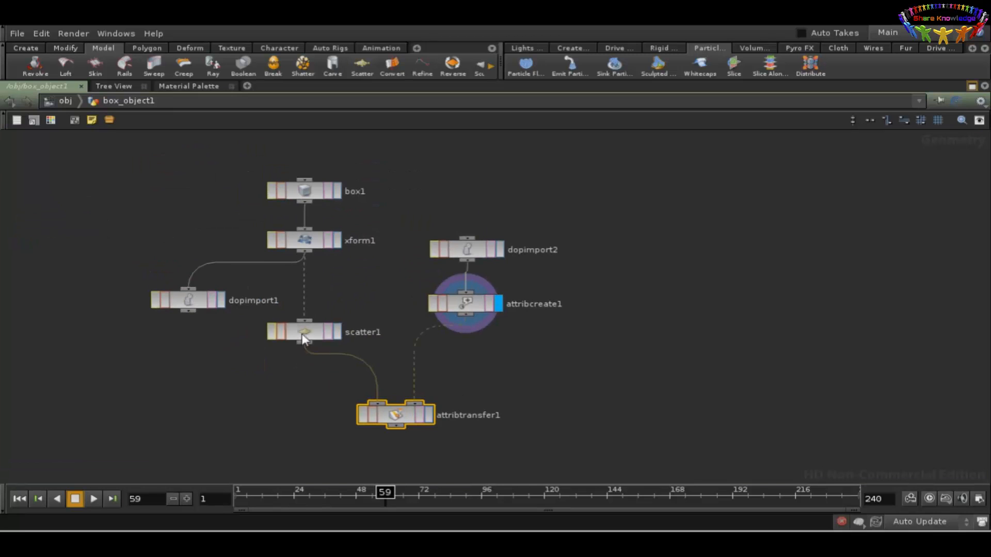
mouse_move(307, 247)
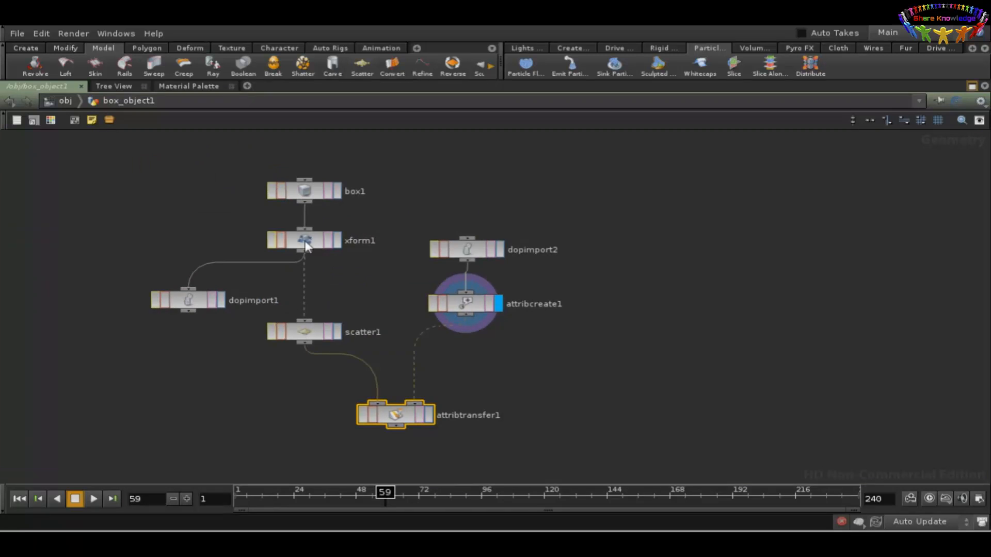
mouse_move(297, 316)
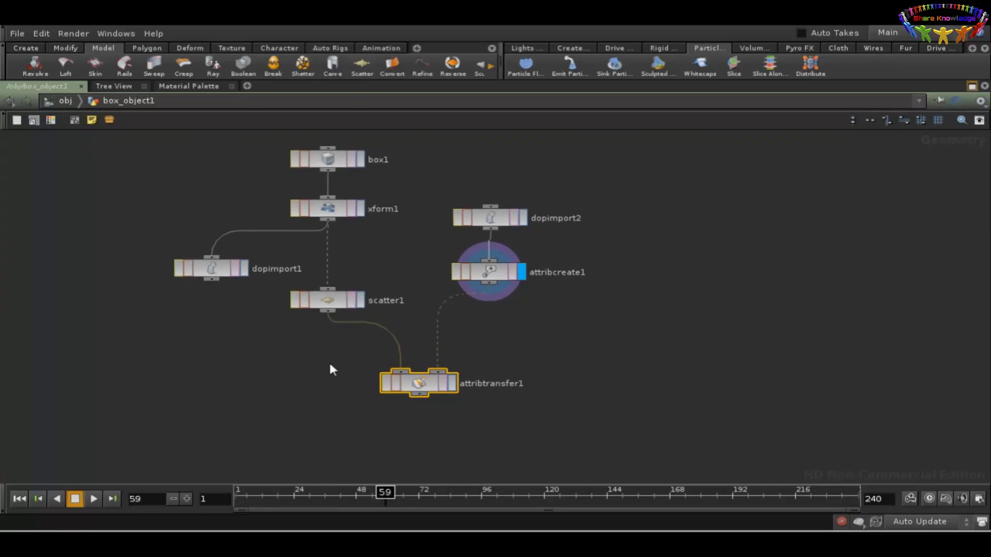
mouse_move(339, 310)
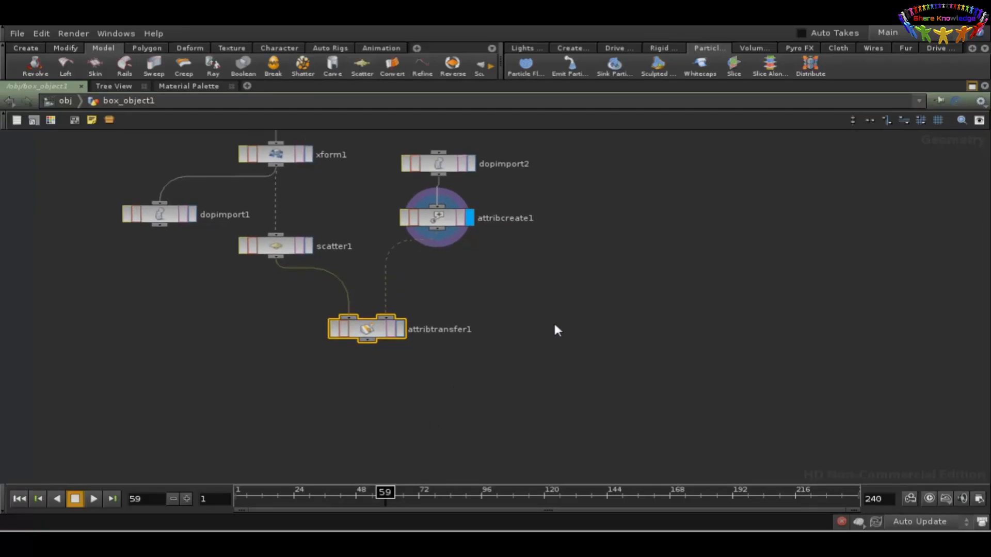
mouse_move(398, 341)
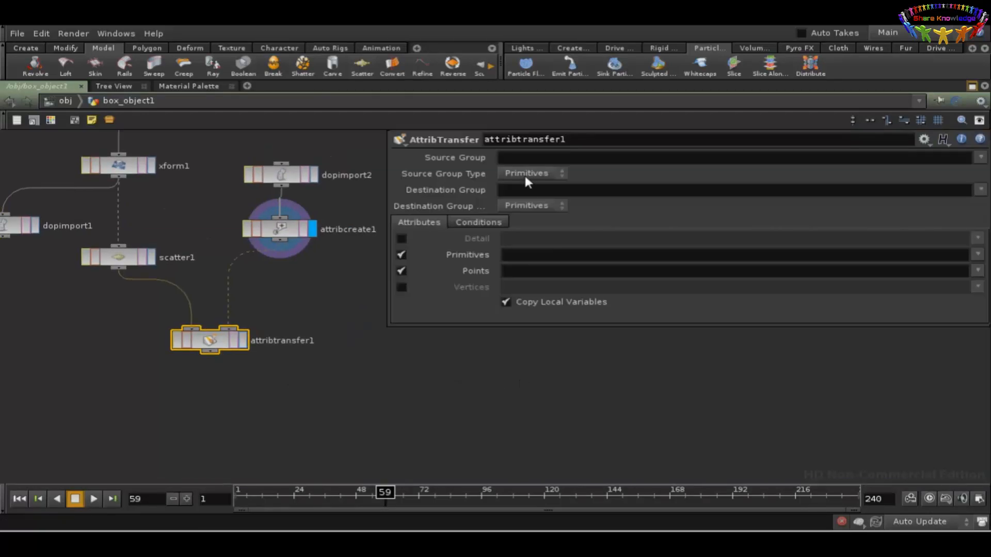
Step: Set attribtransfer1 to transfer the dopswet point attribute, using point group types
click(532, 206)
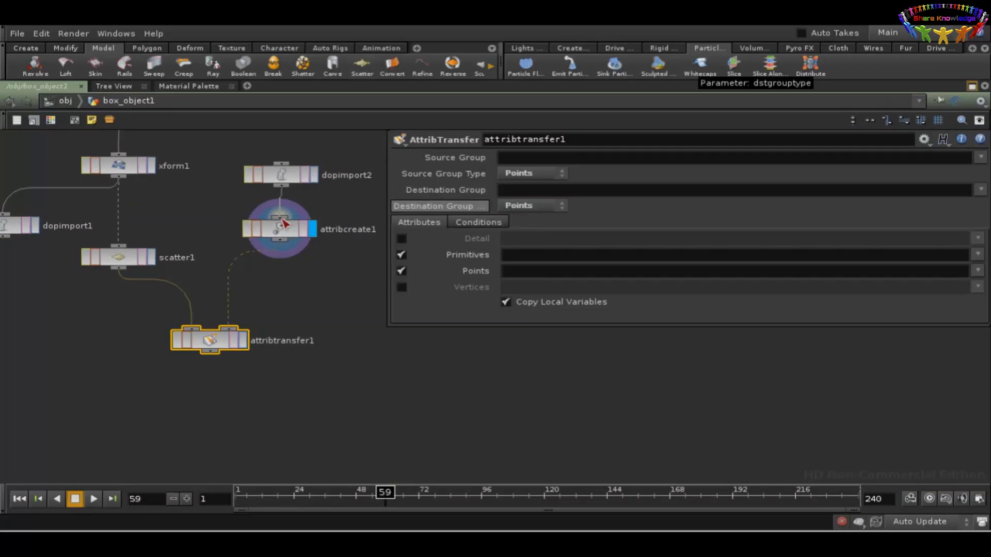
mouse_move(181, 334)
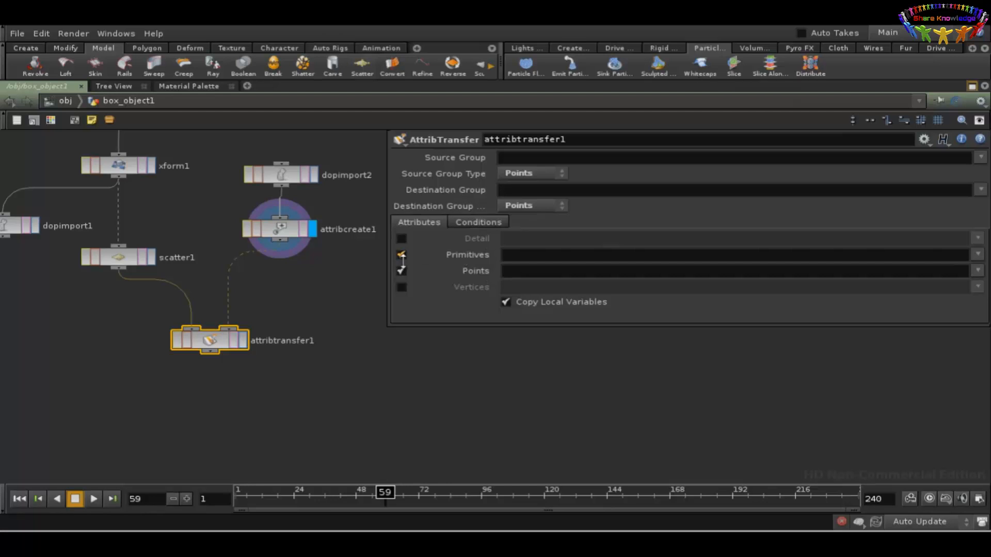
click(401, 254)
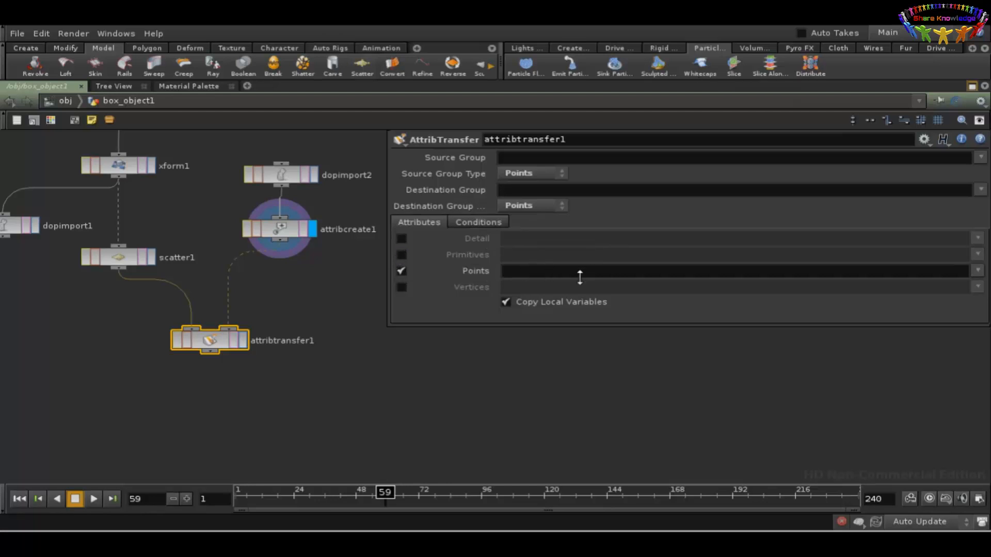
click(979, 268)
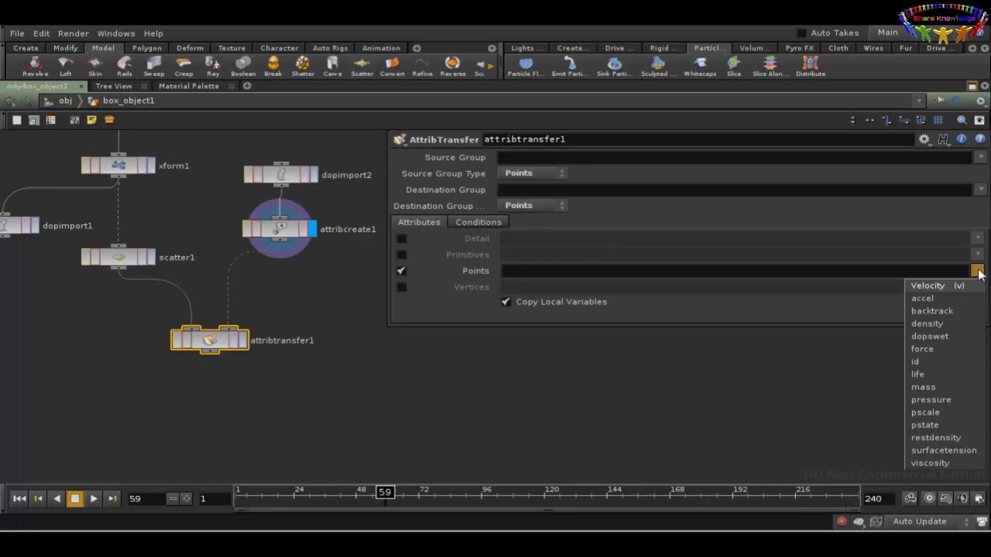
mouse_move(956, 337)
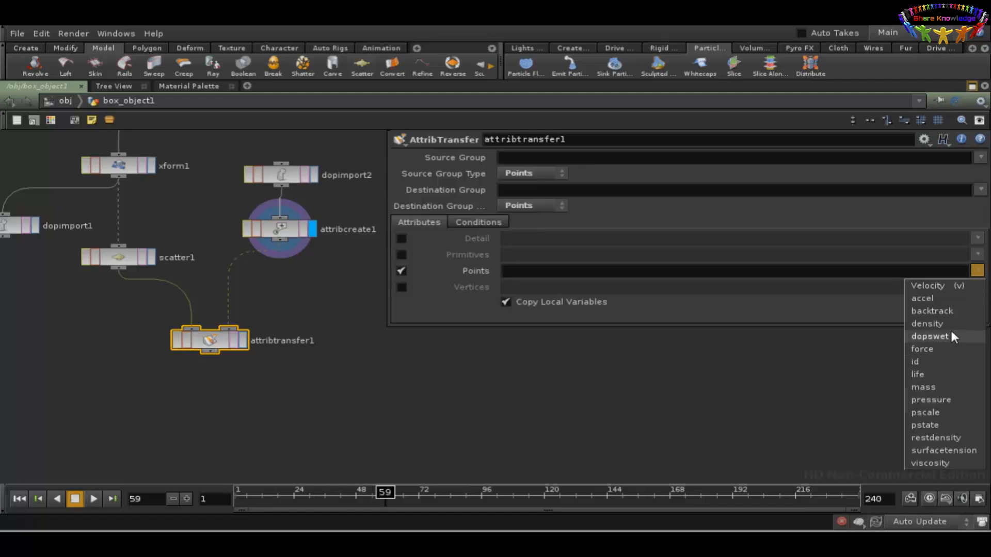
click(928, 336)
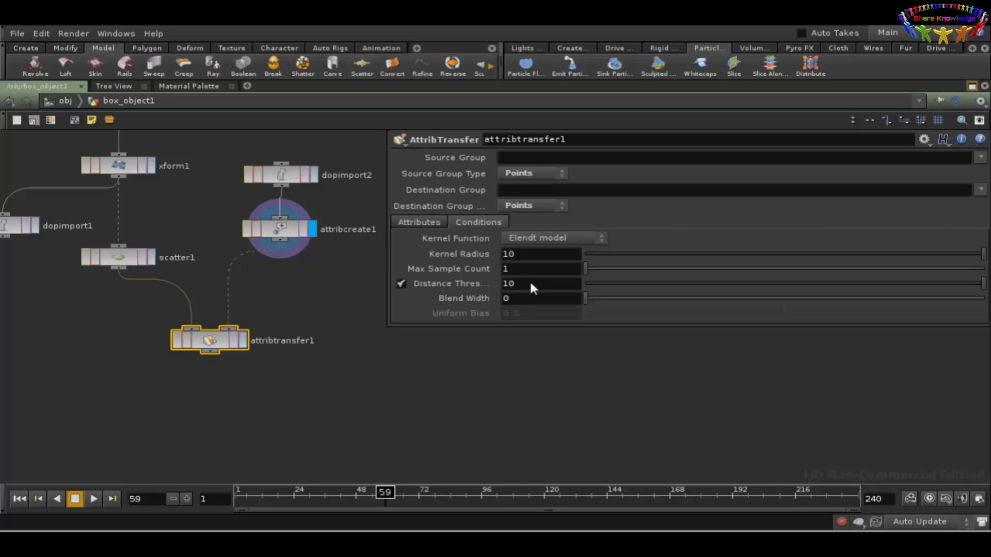
mouse_move(320, 339)
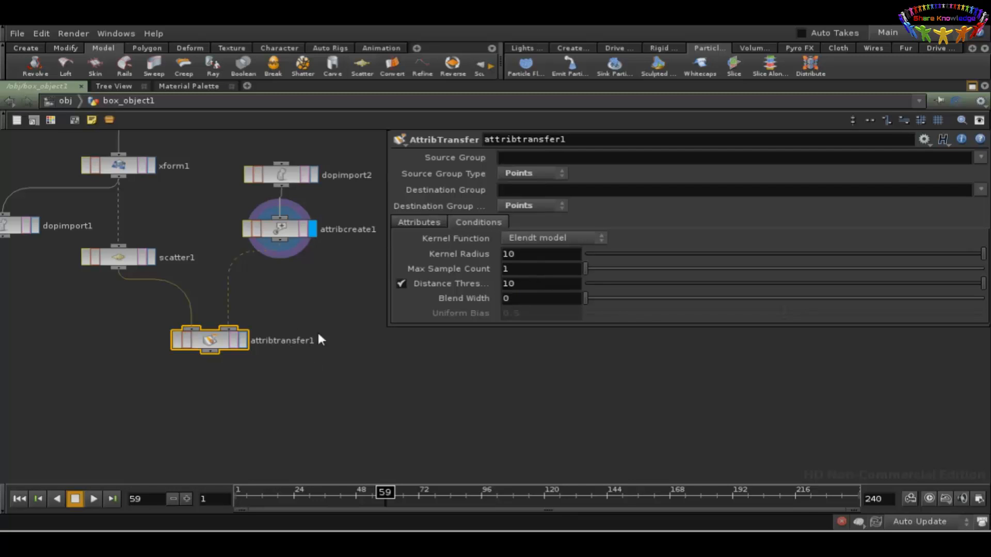
mouse_move(353, 415)
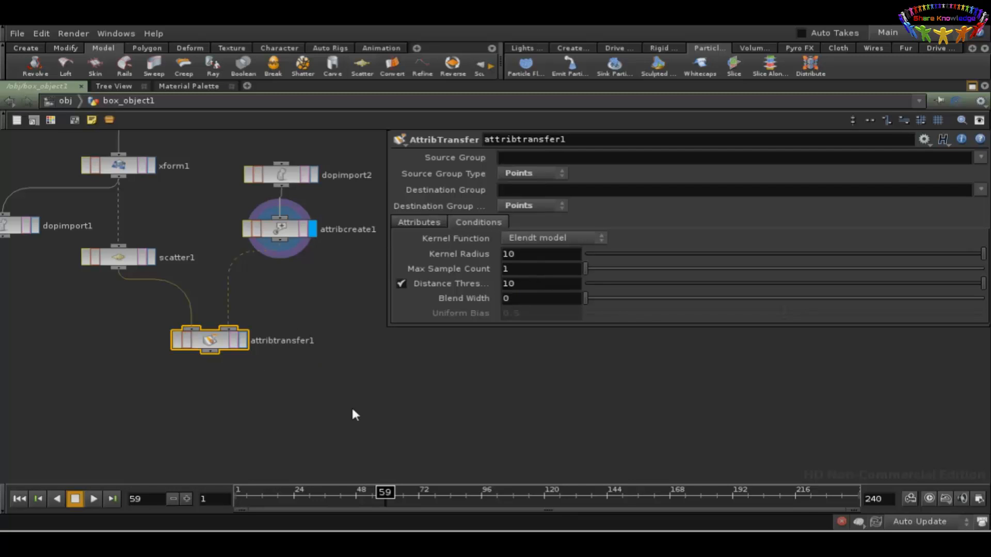
Step: Enter .1 as attribtransfer1's Distance Threshold, leaving kernel radius at 10
click(540, 283)
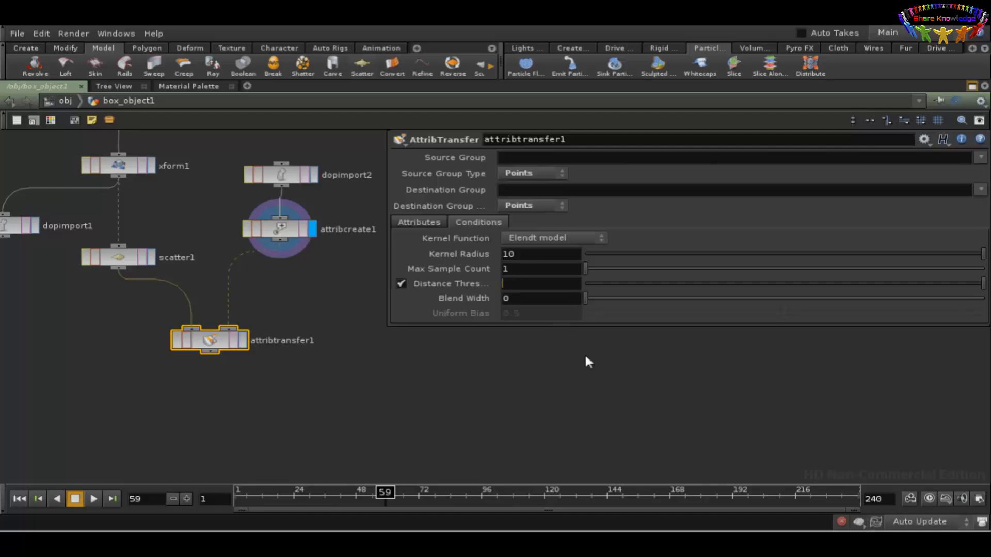
text(.1)
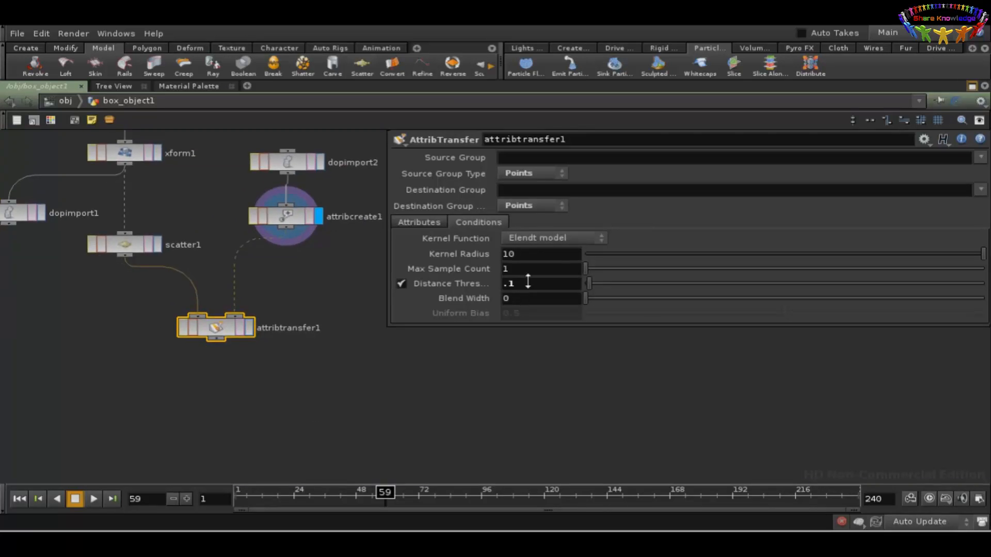
mouse_move(524, 272)
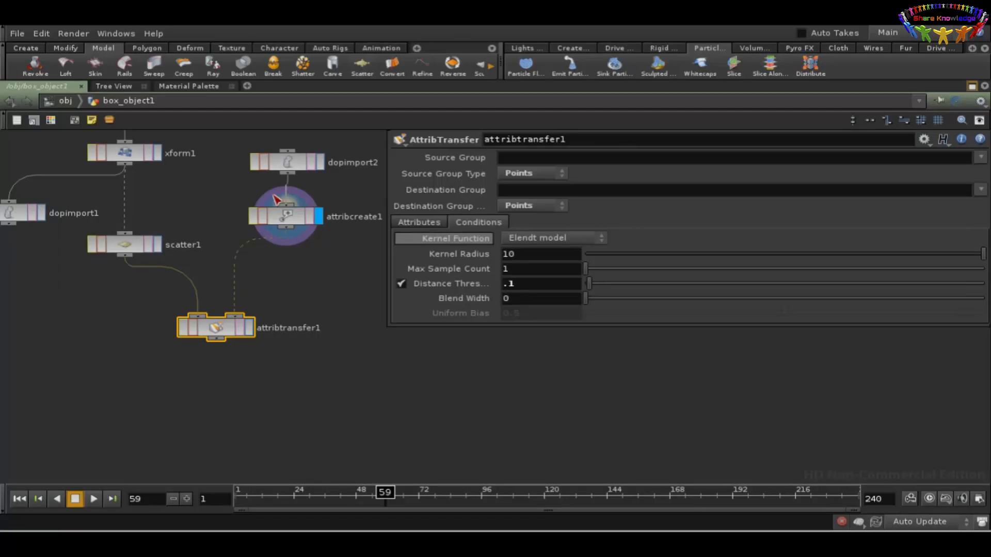
mouse_move(276, 239)
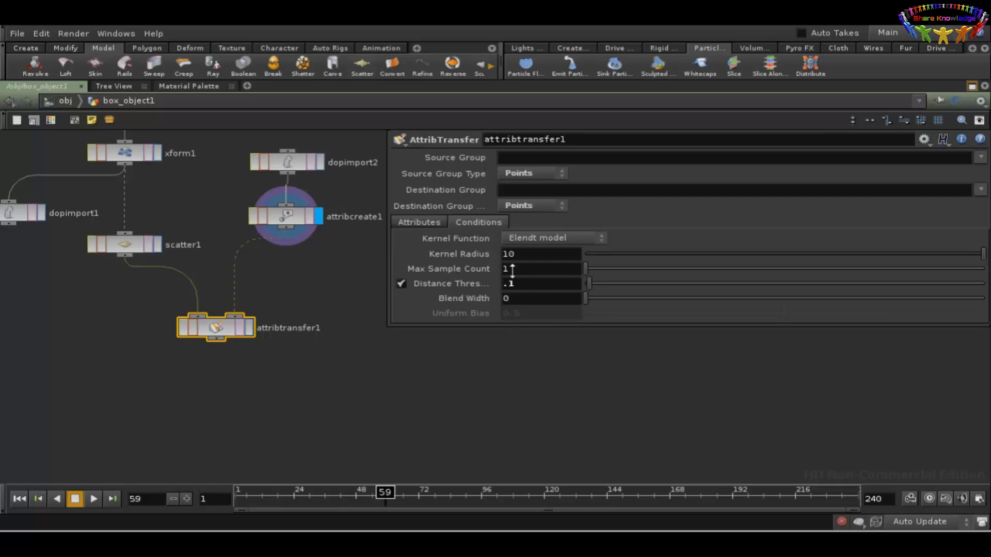
mouse_move(531, 291)
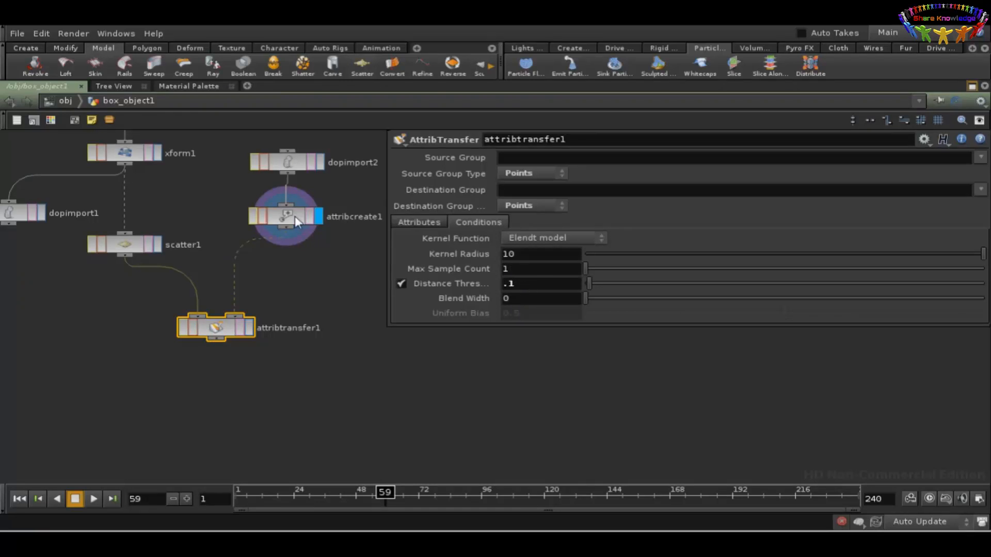
click(287, 216)
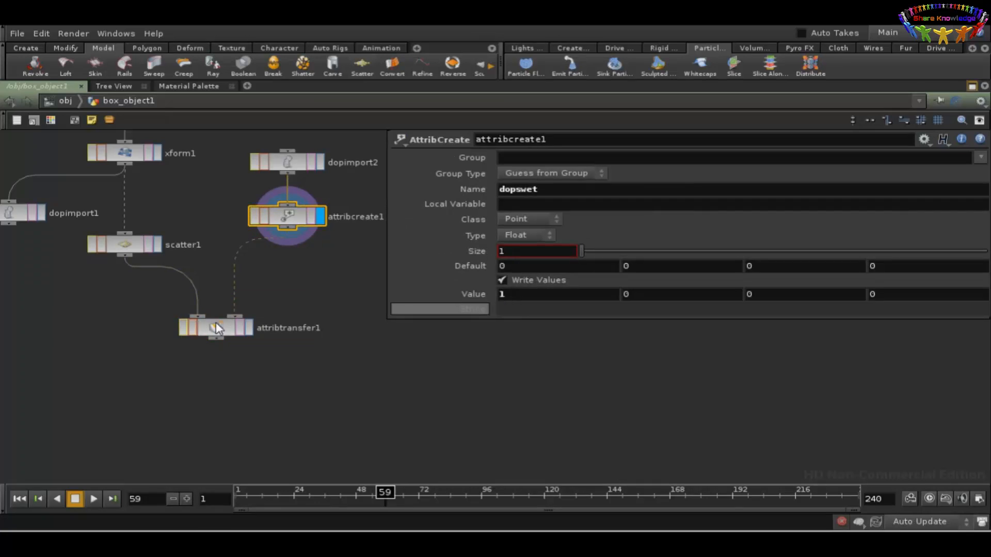
mouse_move(127, 246)
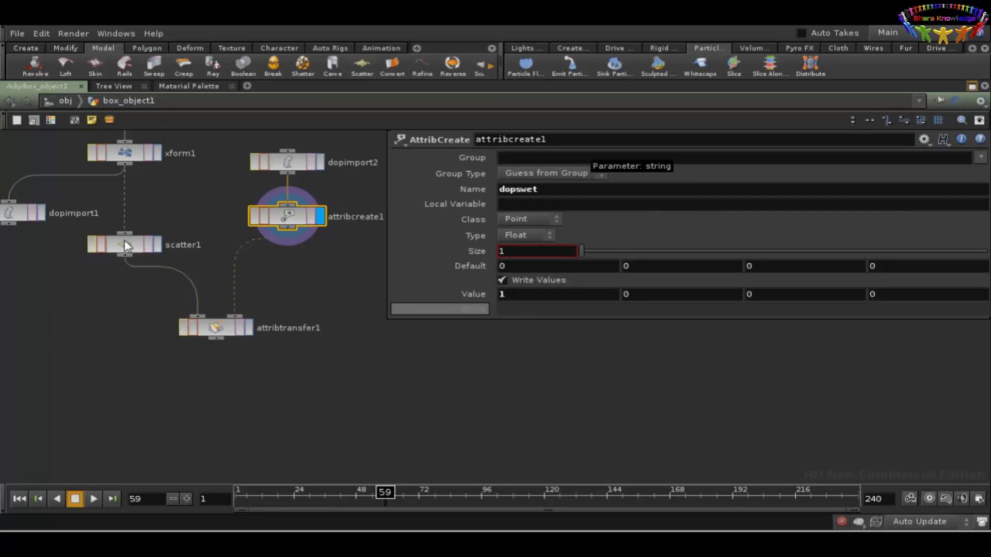
mouse_move(319, 332)
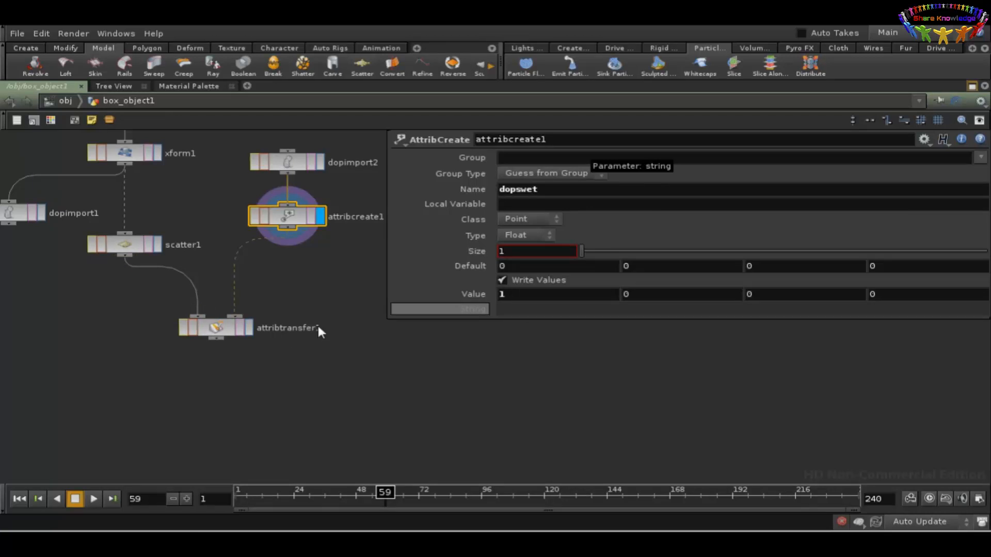
mouse_move(252, 334)
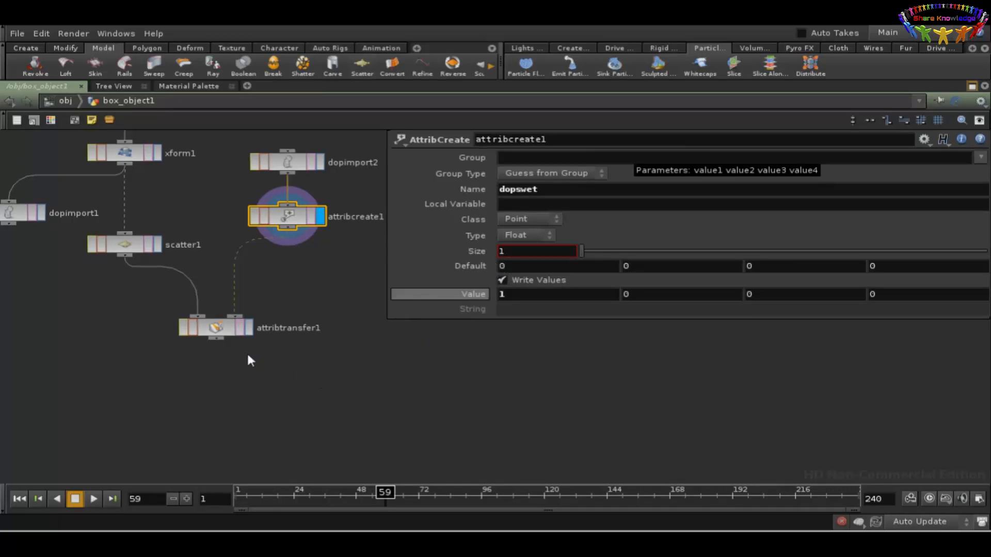
click(215, 328)
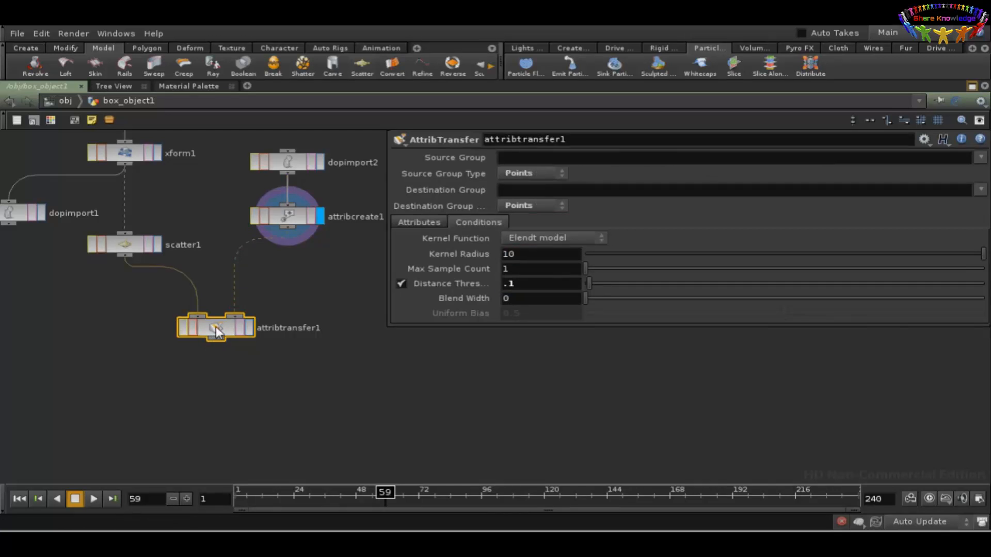
mouse_move(290, 220)
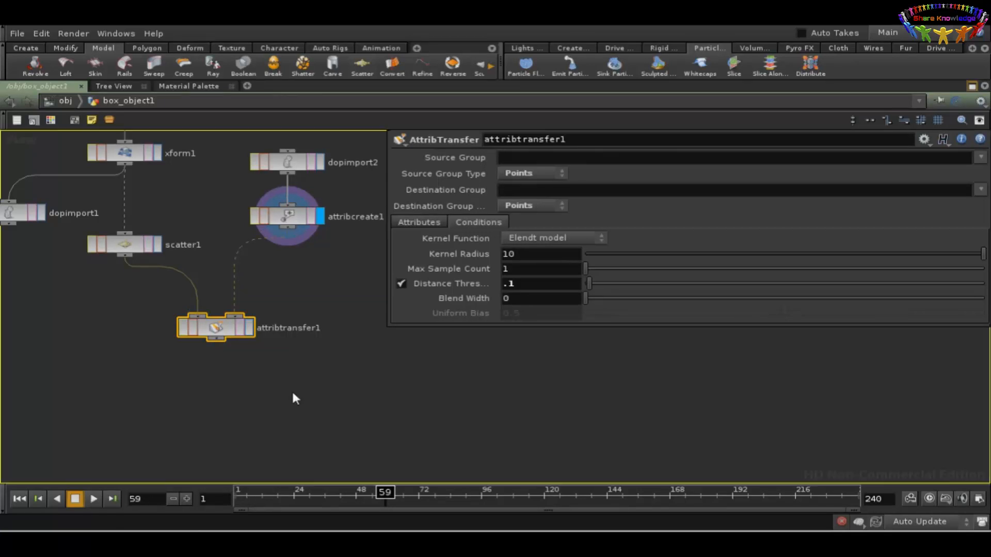
Step: Add a Group Geometry node below attribtransfer1 using Group by Expression with $DOPSWET > 0
key(Tab)
text(Group Geometry)
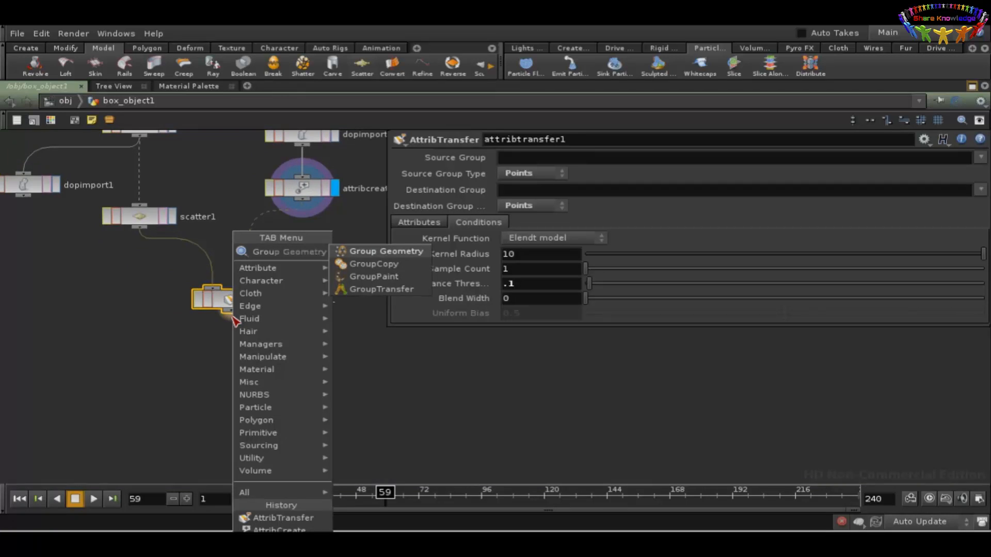
mouse_move(356, 263)
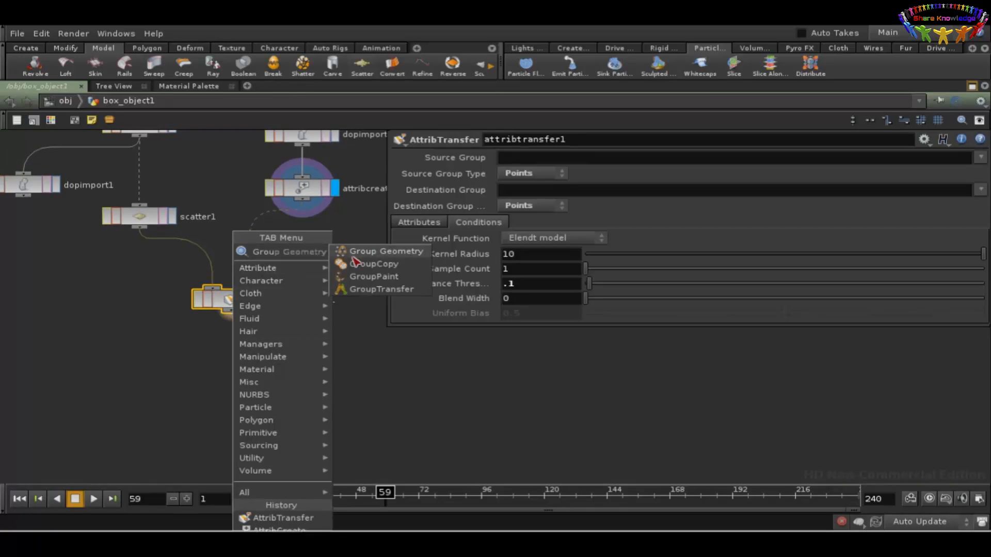
click(386, 251)
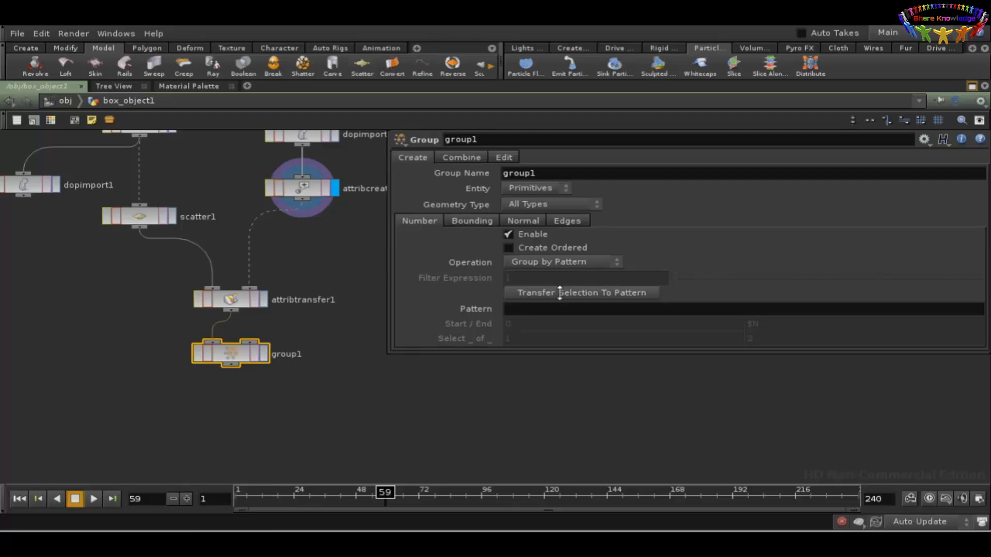
click(561, 261)
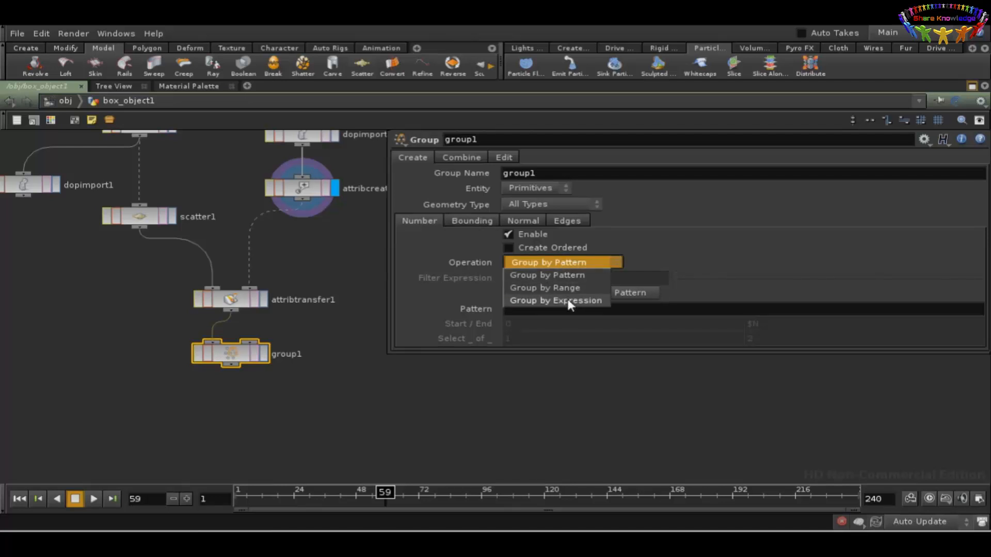
click(556, 300)
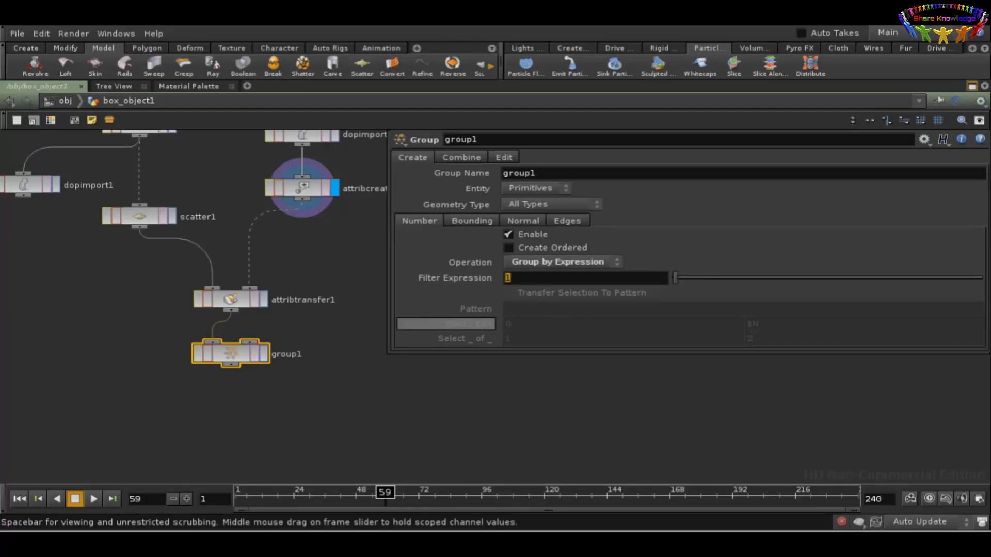
text($DOPSWET >)
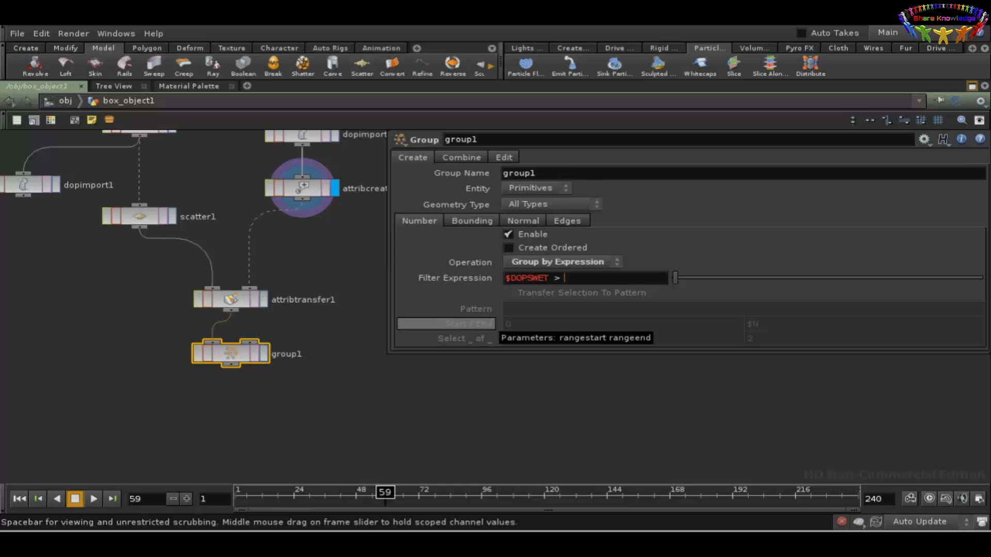
text(0)
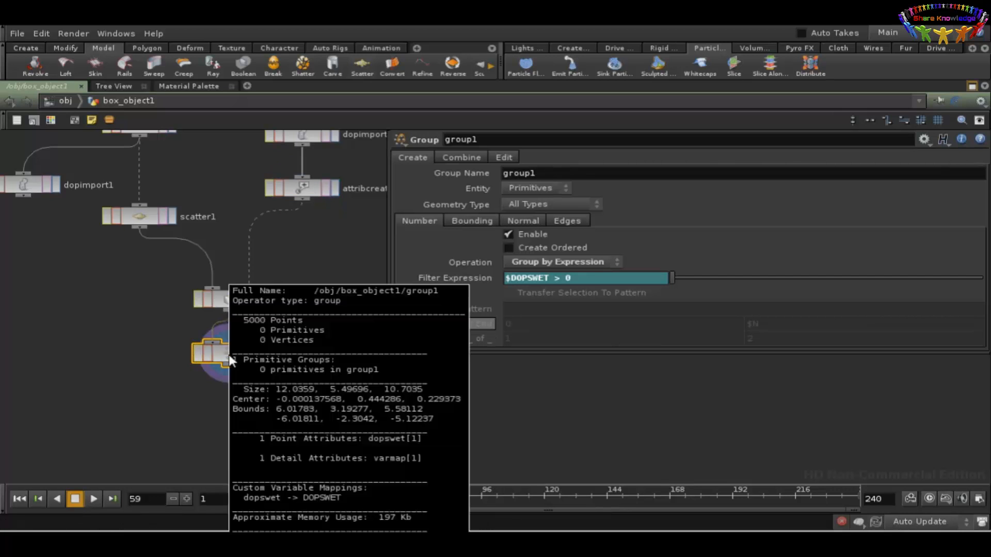
mouse_move(536, 198)
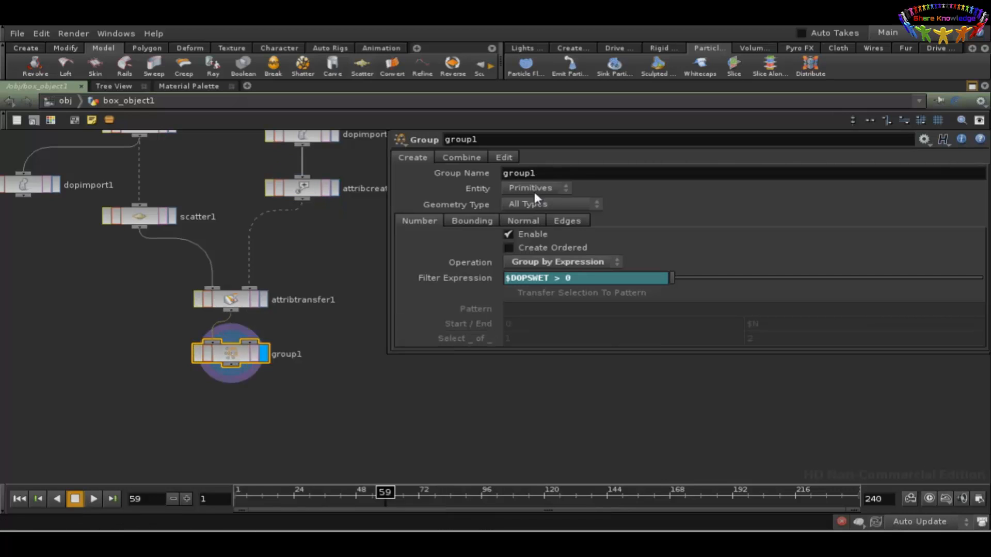
Step: Switch group1's Entity to Points, then play the simulation from the start to frame 89
click(535, 188)
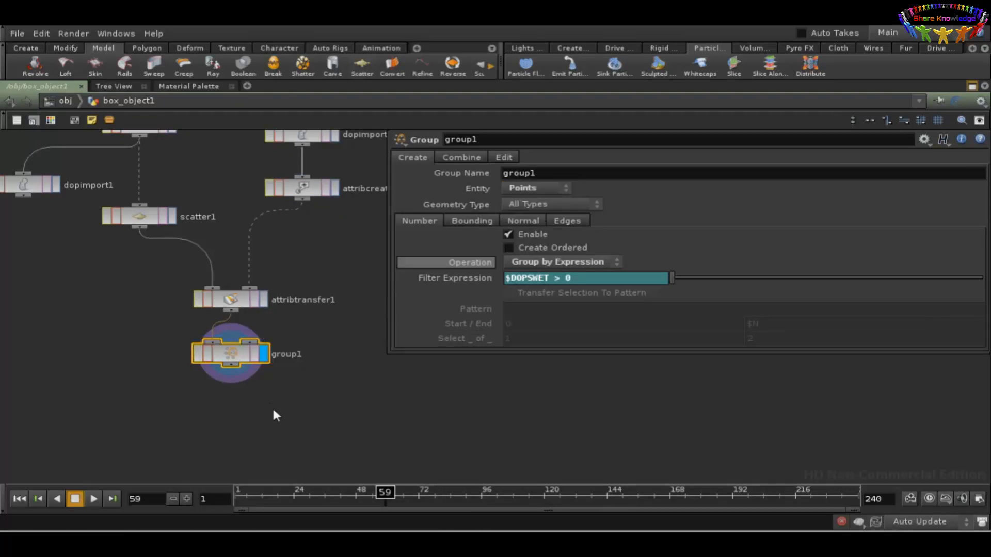
click(17, 498)
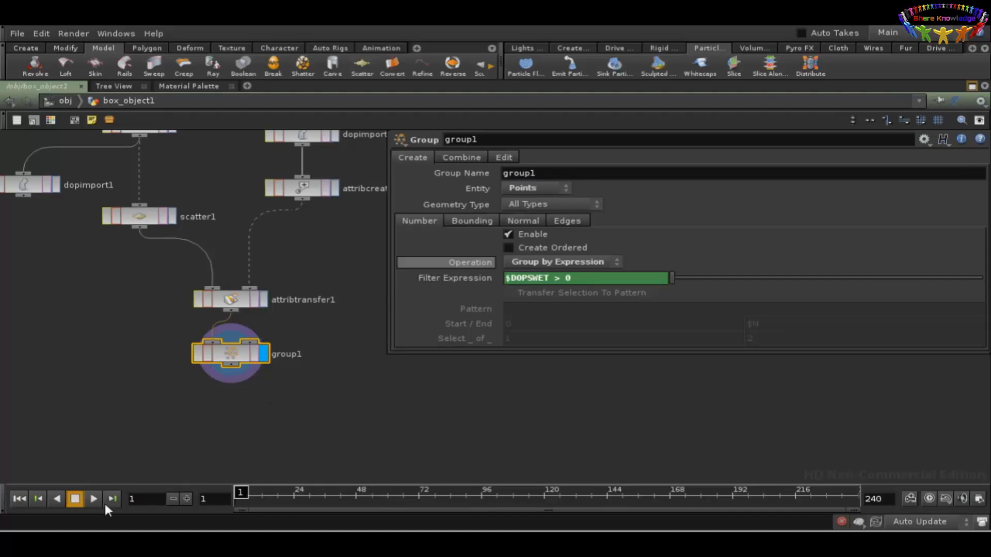
click(37, 499)
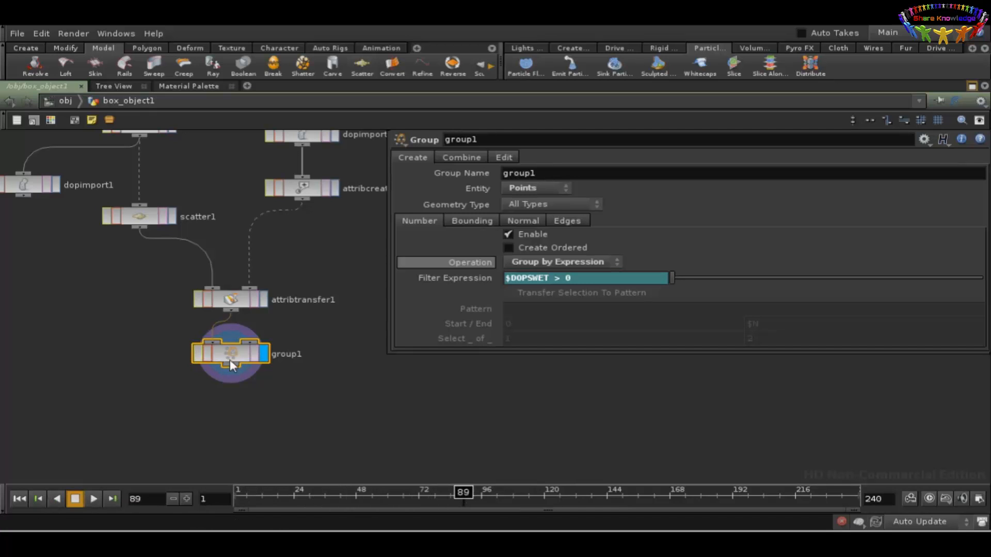
click(231, 354)
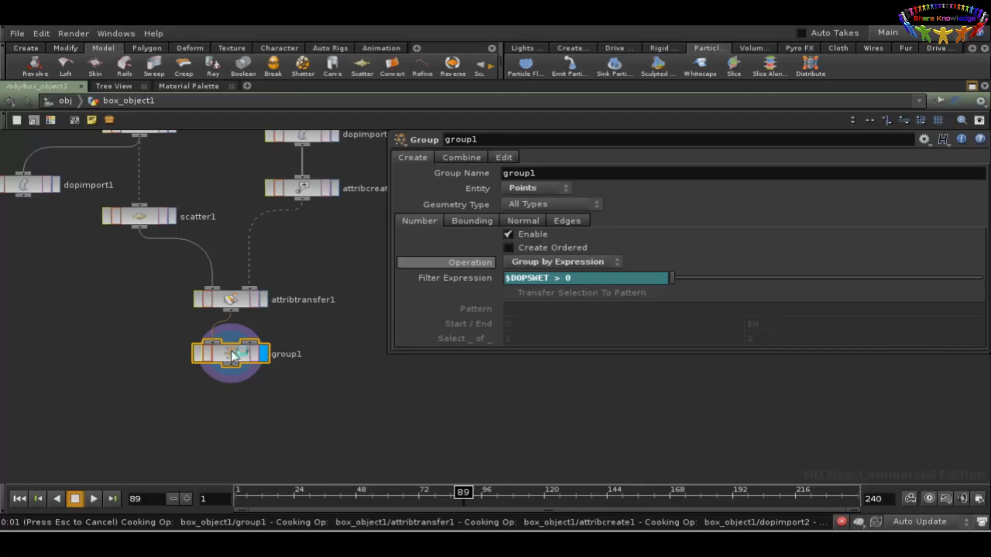